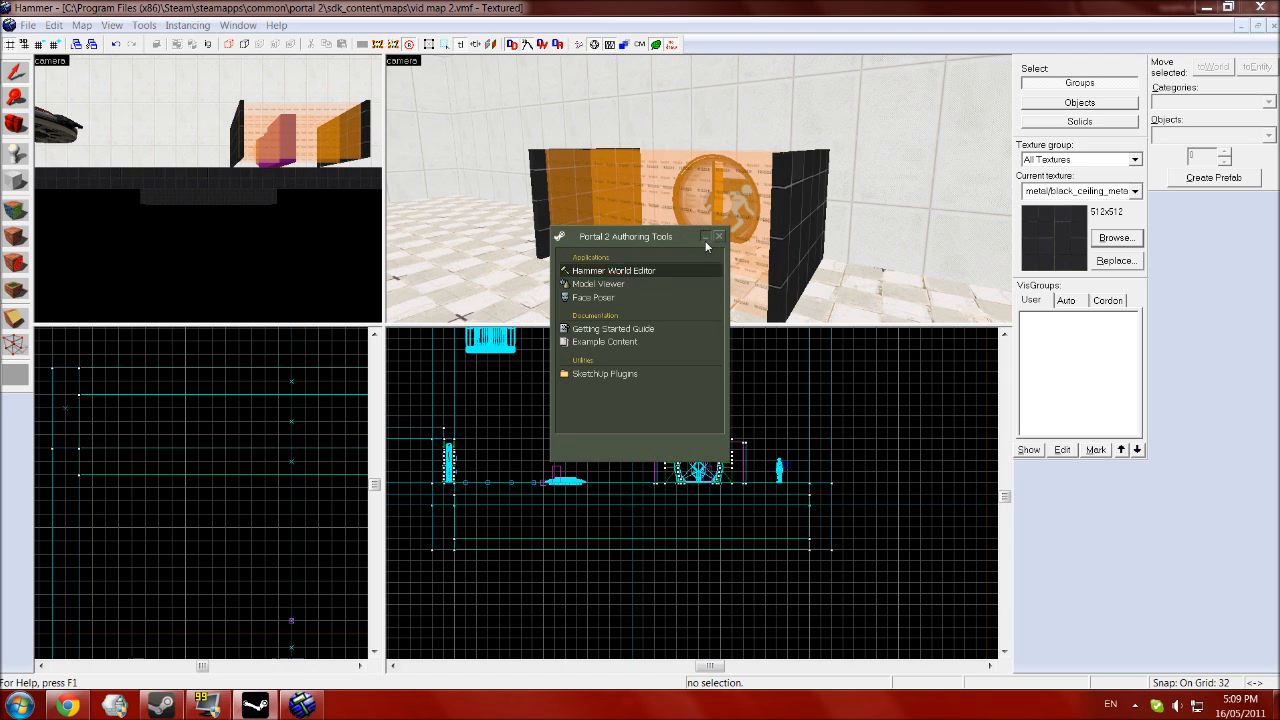
Close the Authoring Tools launcher so the vid map 2 level fills the screen
click(718, 236)
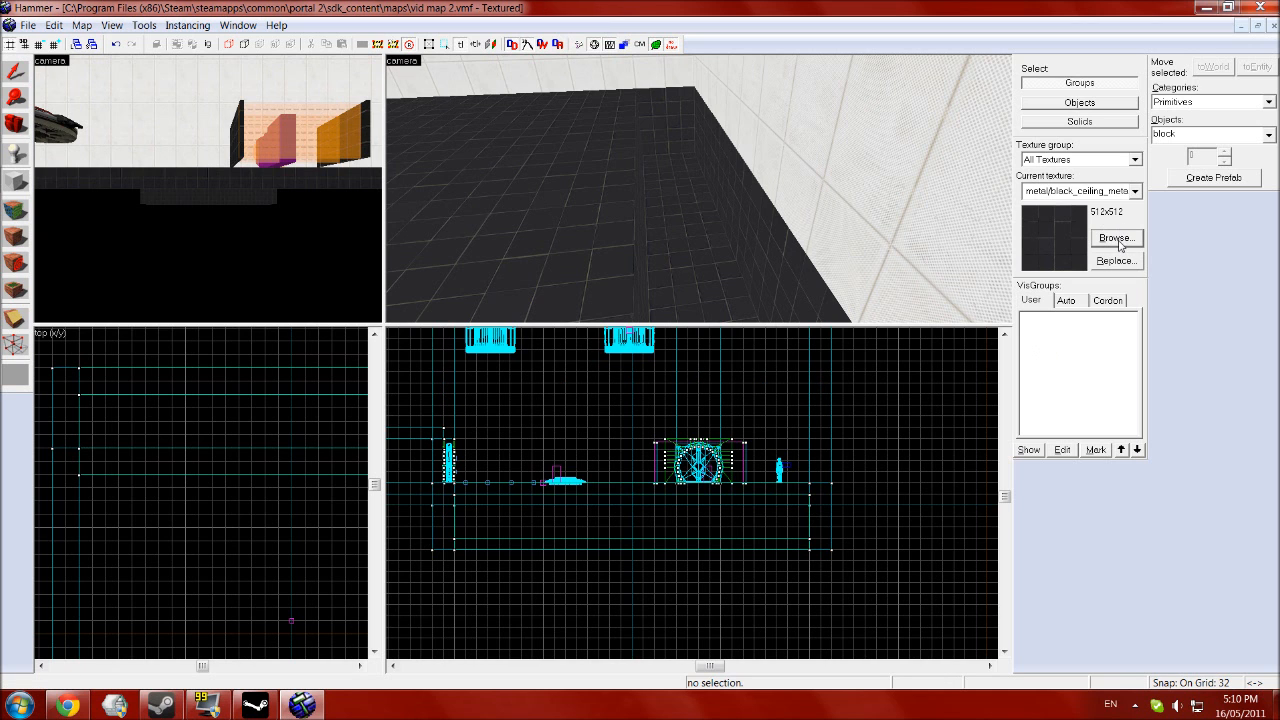
Carve a long floor trench textured with nature/toxicslime002a, then return to drawing brushes
click(1114, 238)
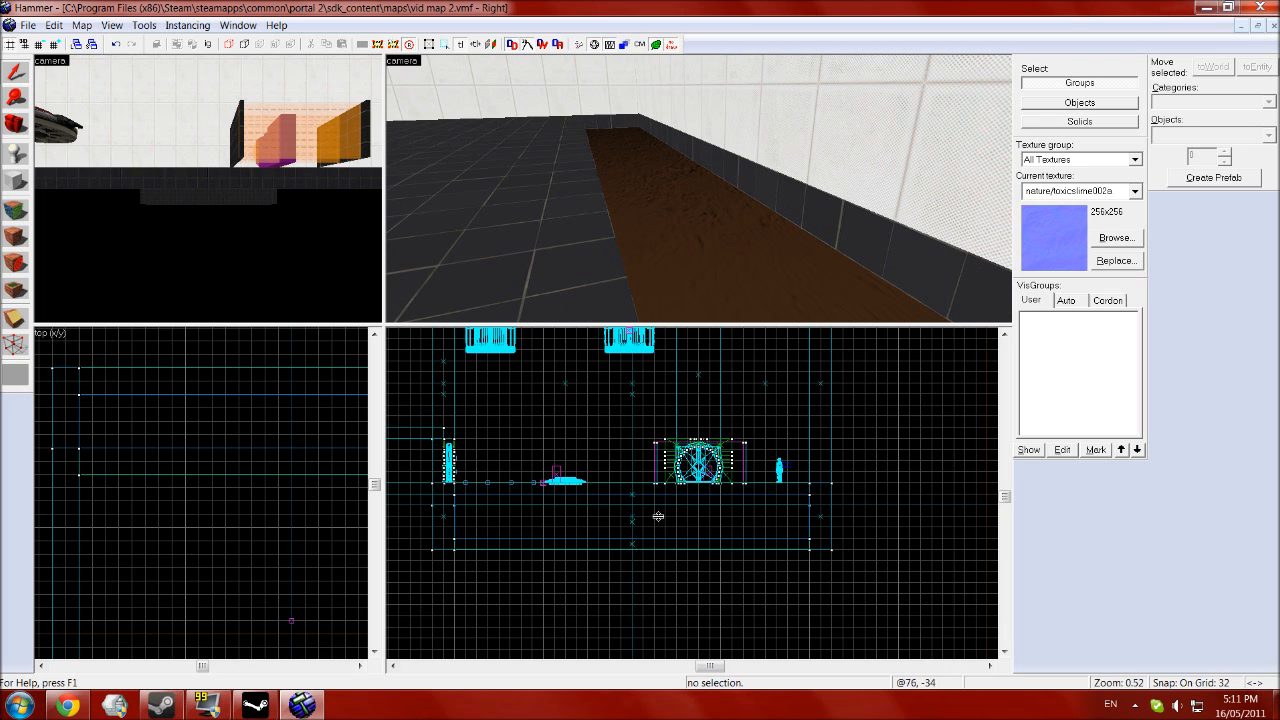
scroll(up, 3)
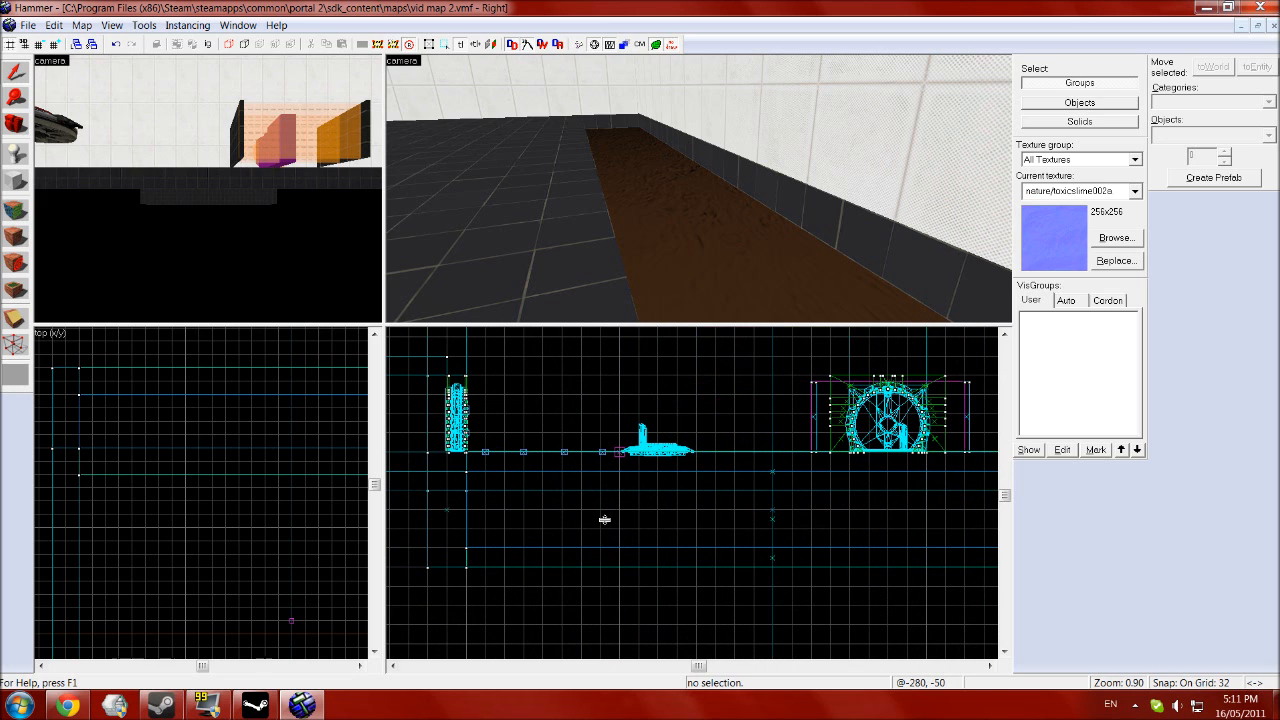
scroll(down, 3)
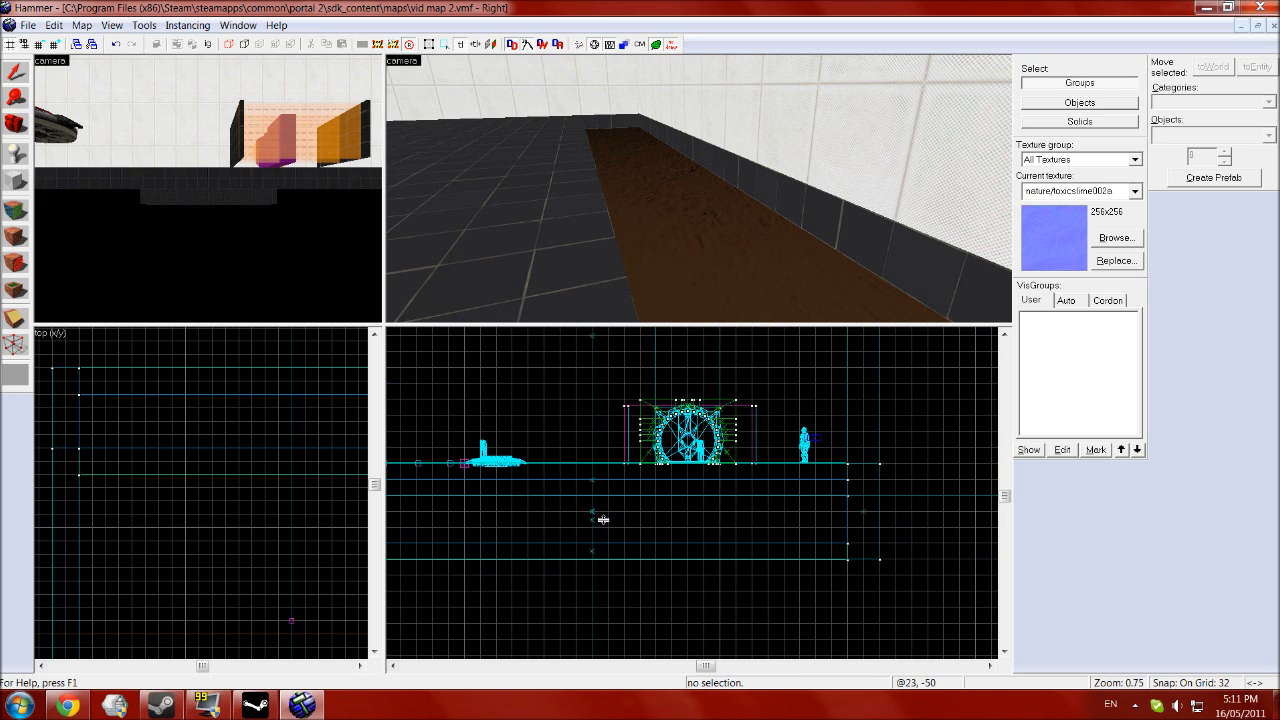
scroll(down, 3)
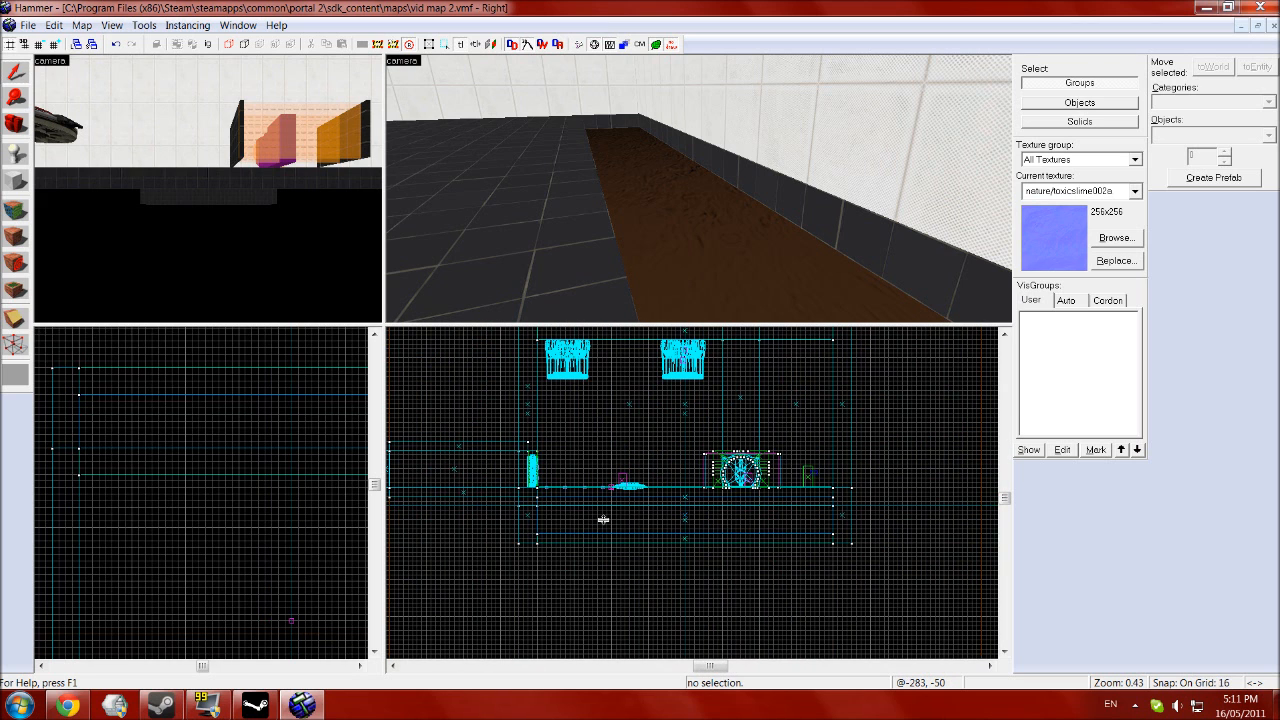
click(16, 151)
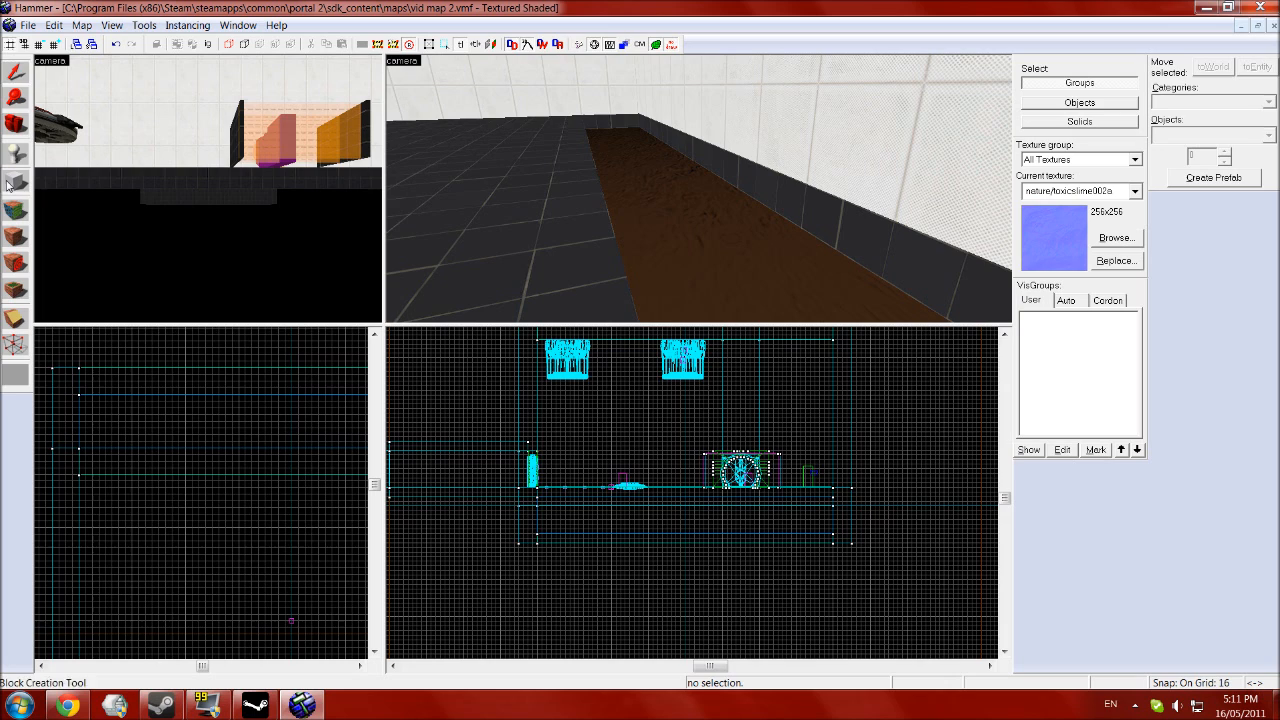
Draw a 1024x128x112 tools/toolstrigger block spanning the slime pit
click(1115, 237)
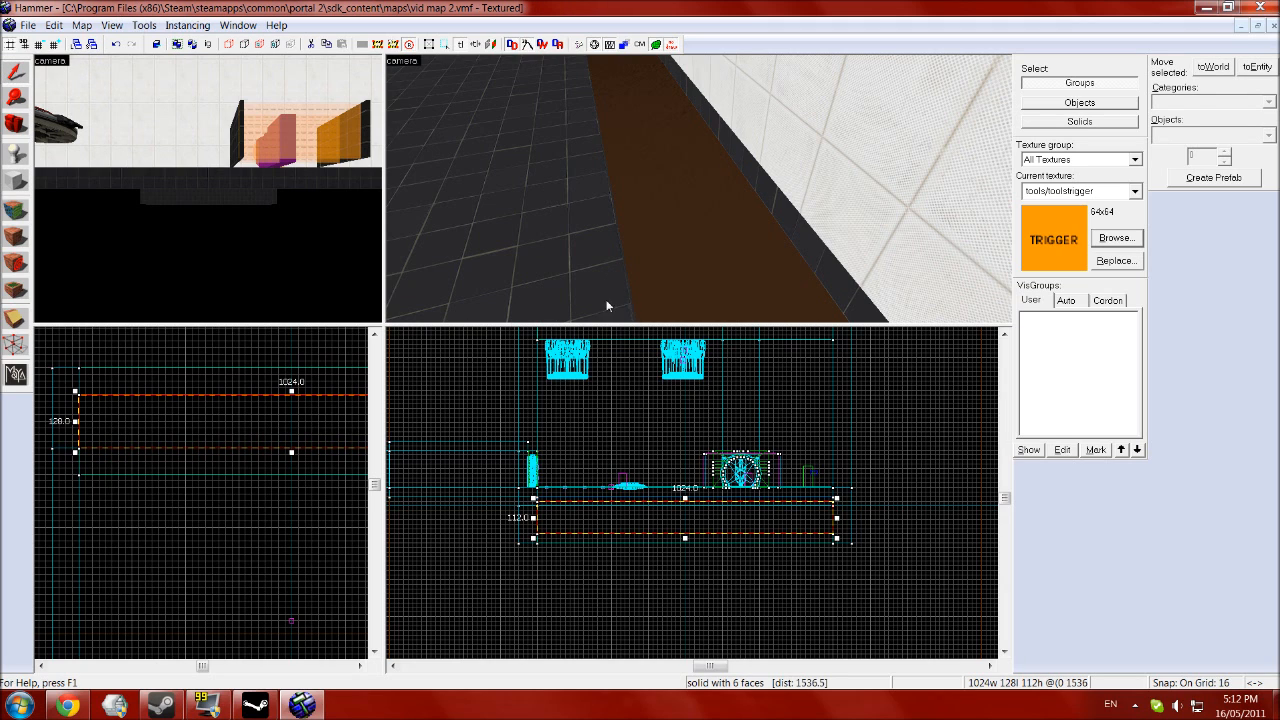
mouse_move(757, 272)
text(hurt)
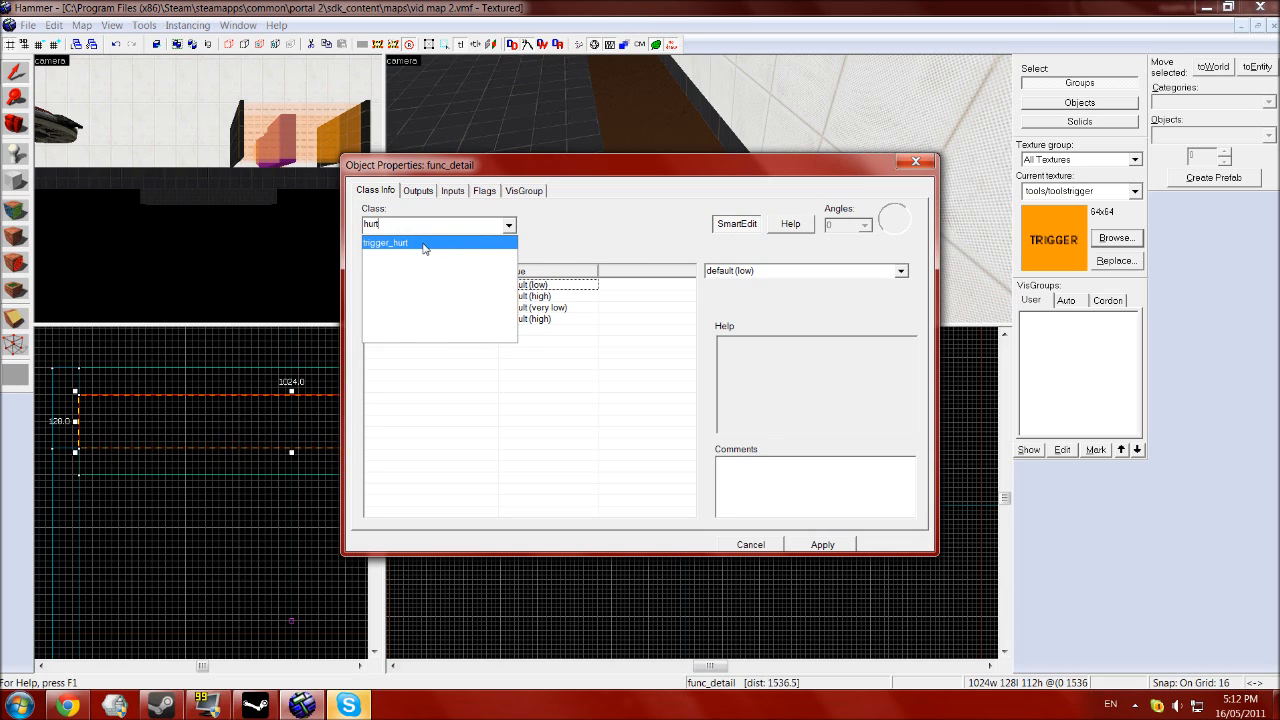
Reclass the pit block as trigger_hurt and set its Damage to 100
click(385, 242)
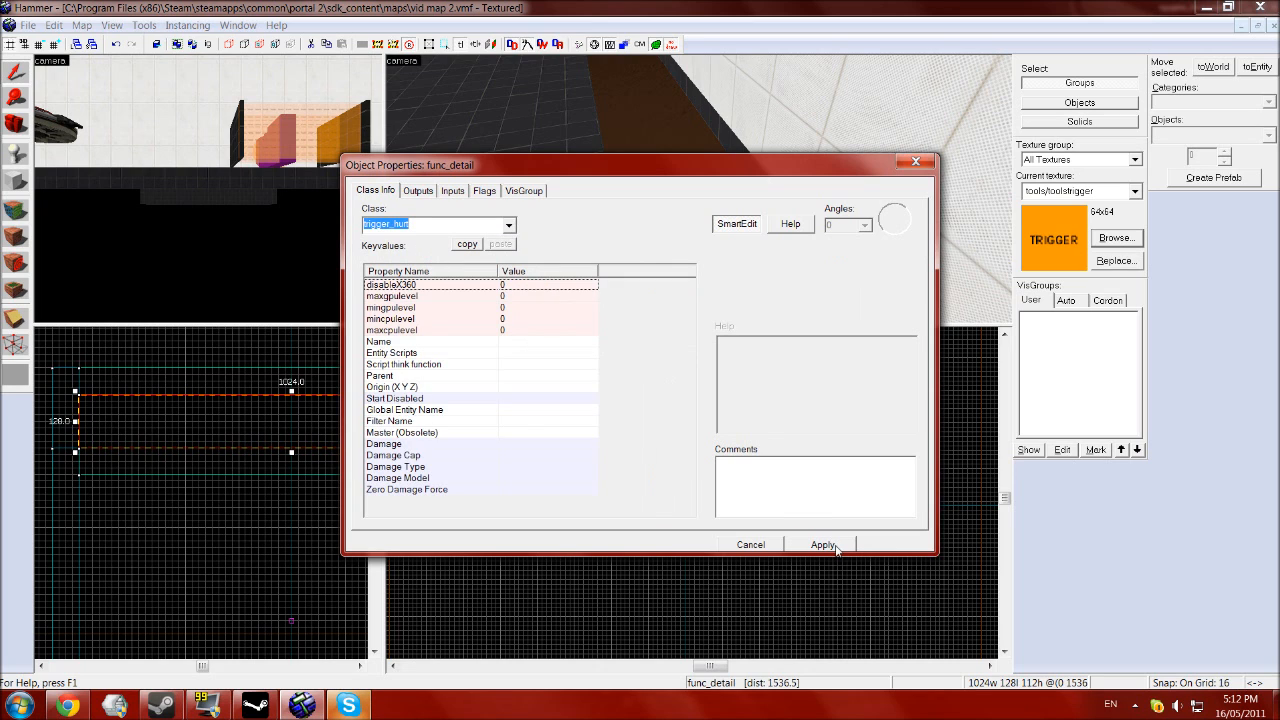
click(822, 544)
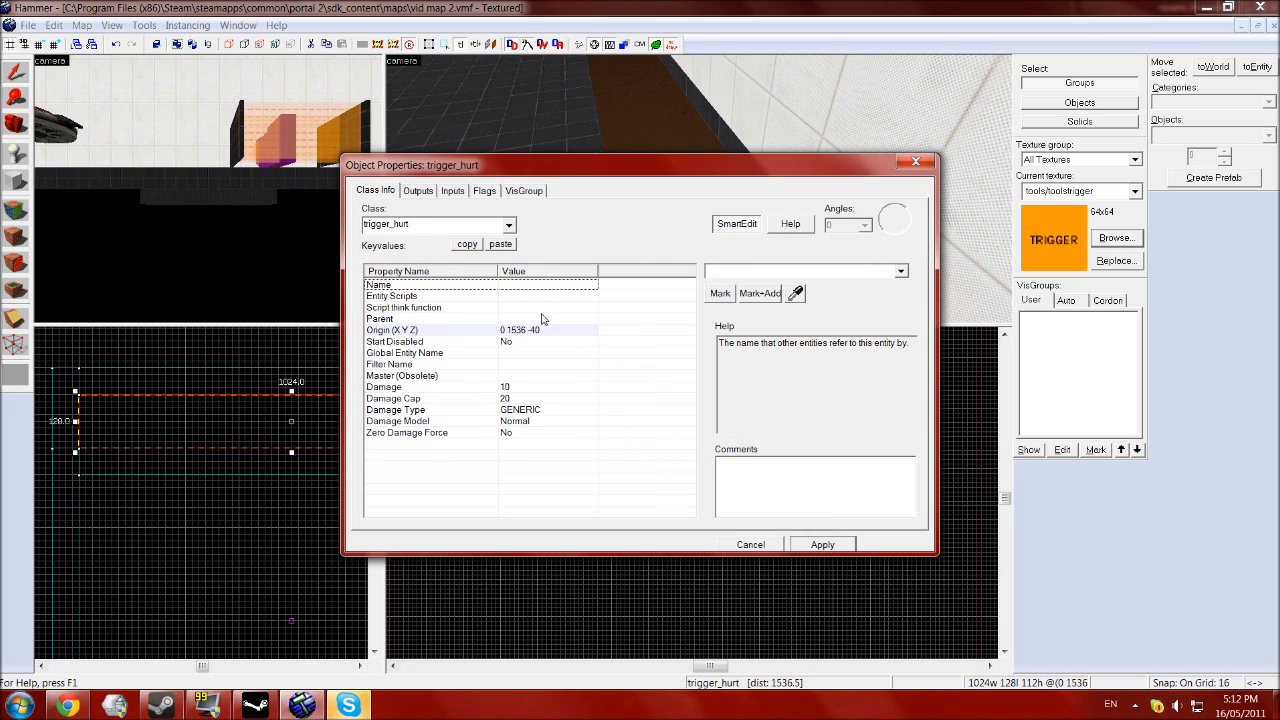
click(384, 387)
text(100)
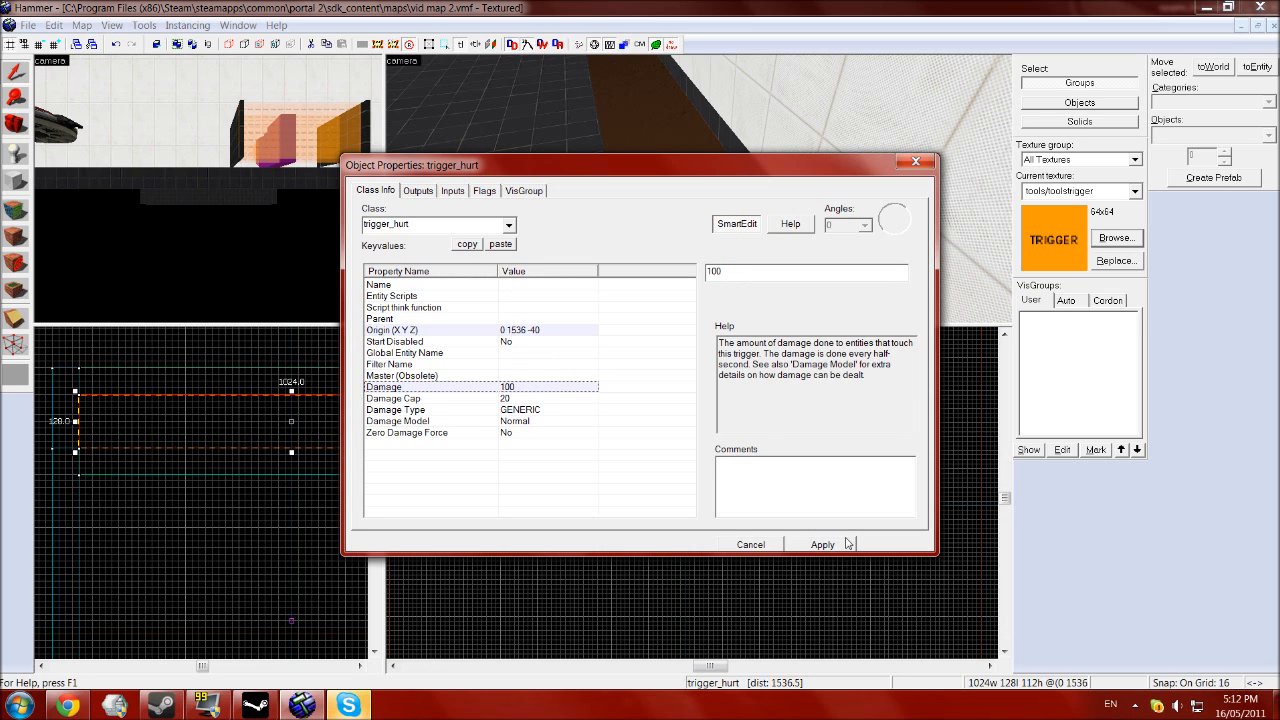
click(822, 544)
text(laser)
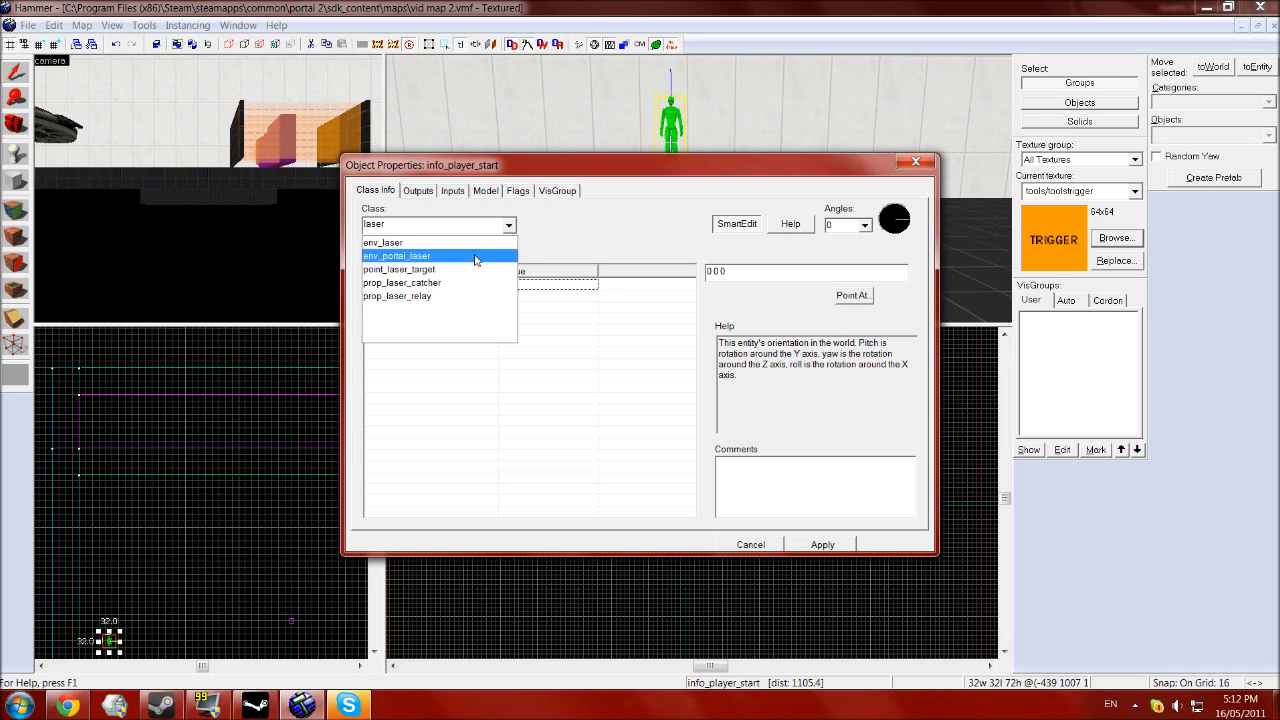
mouse_move(399, 269)
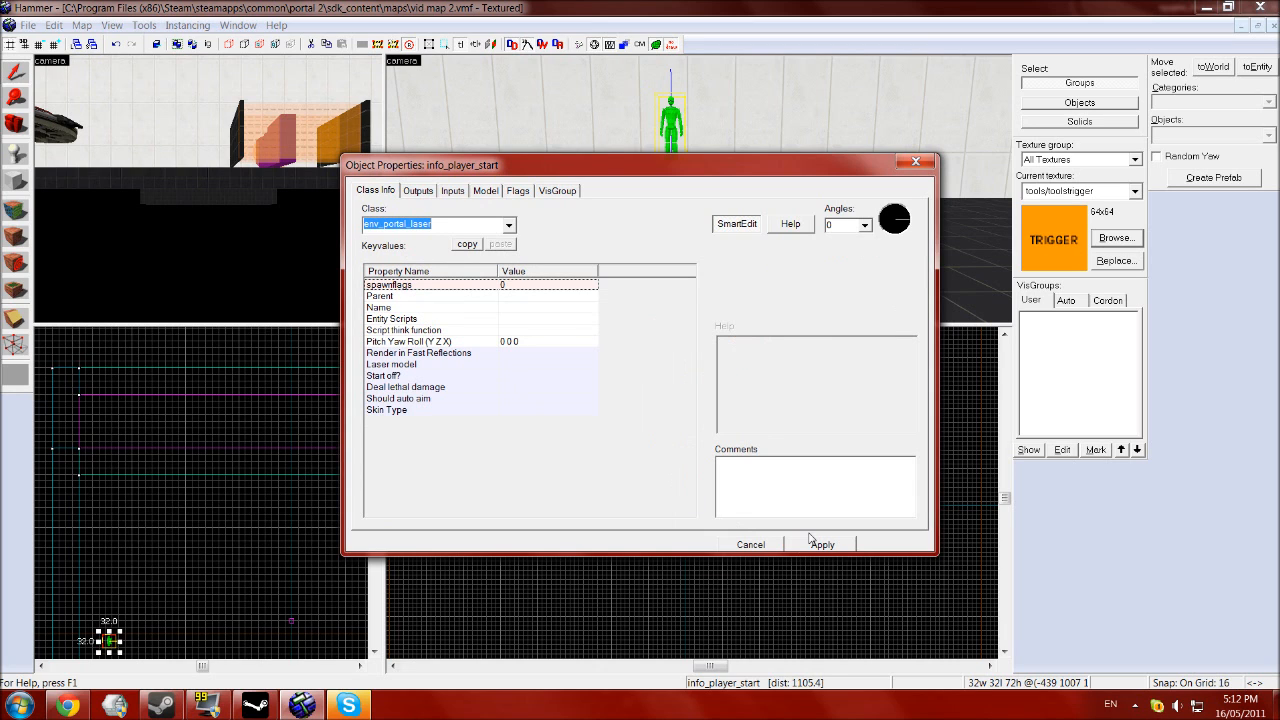
Reclass the placed entity as env_portal_laser and position it on the wall
click(821, 544)
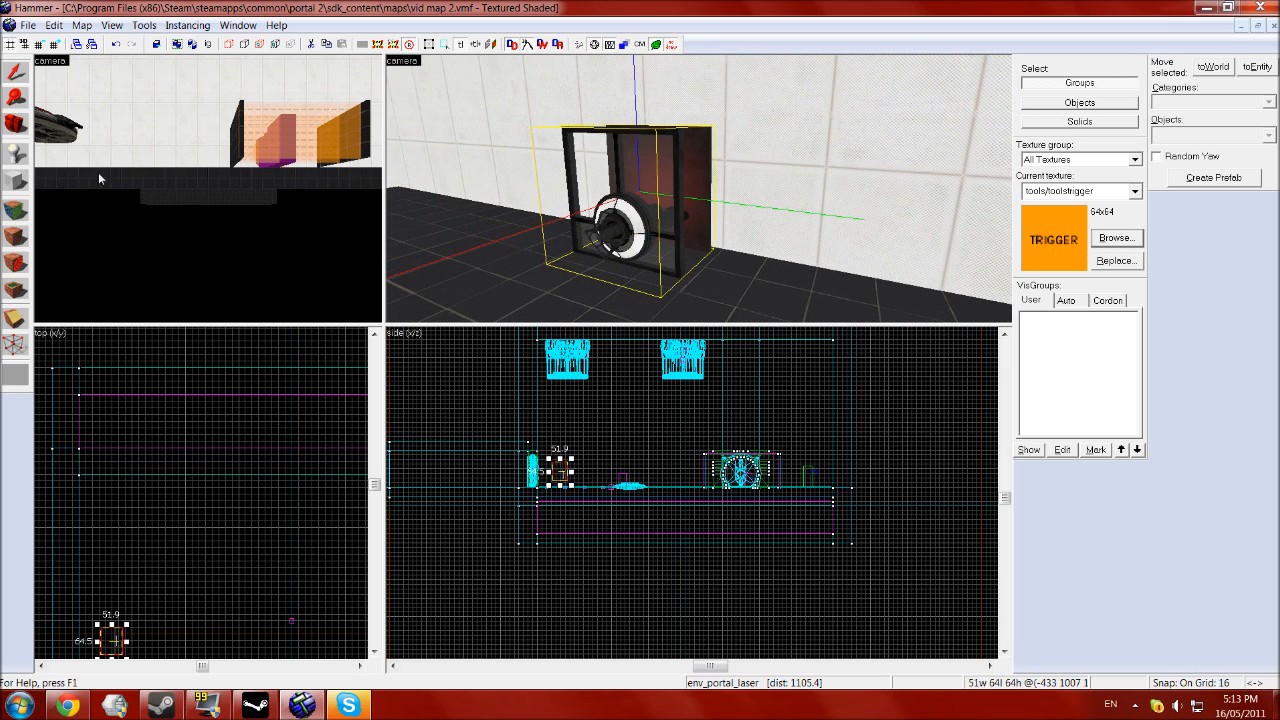
mouse_move(288, 250)
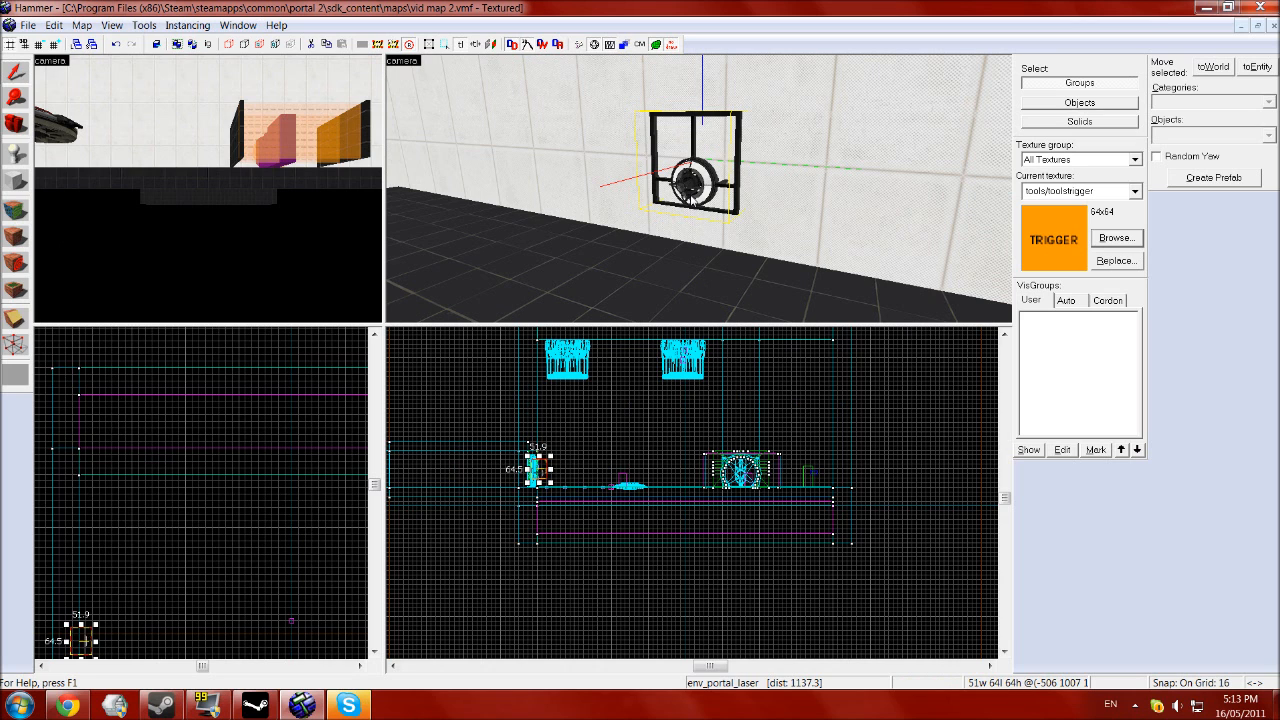
mouse_move(692, 207)
text(laser)
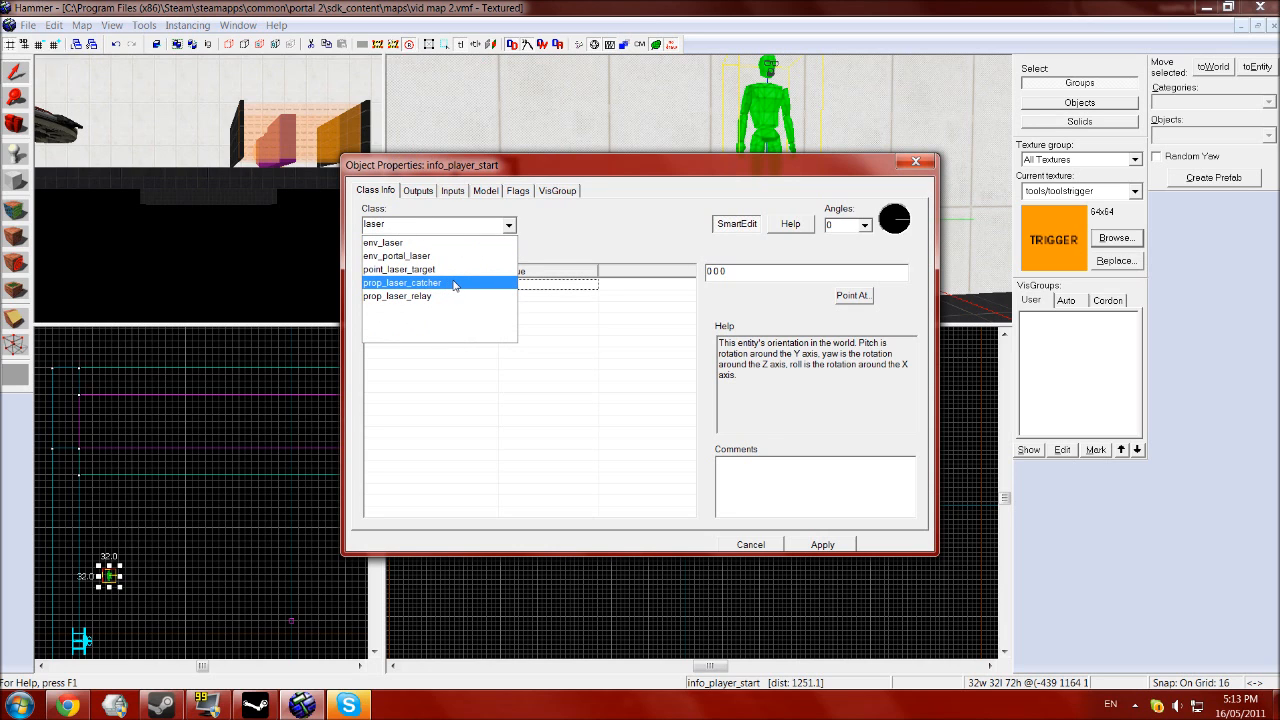
Make the new entity a prop_laser_catcher on the wall and review its empty Outputs
click(402, 283)
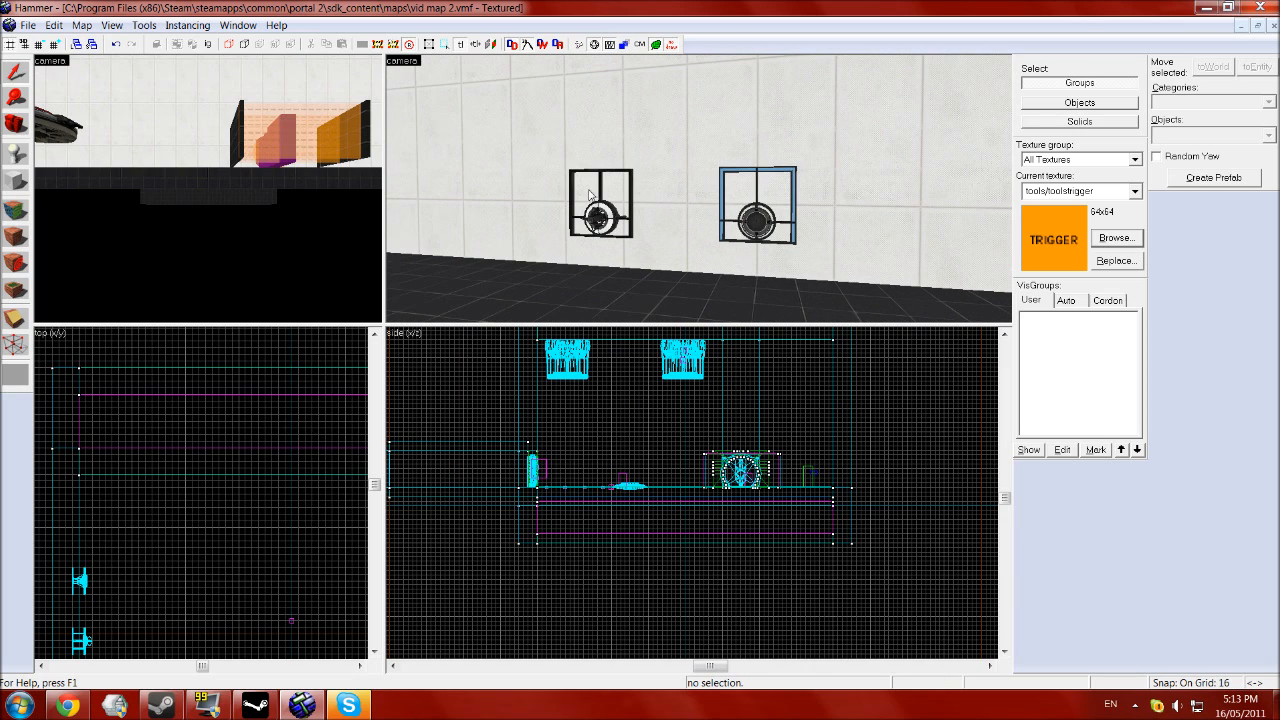
click(757, 205)
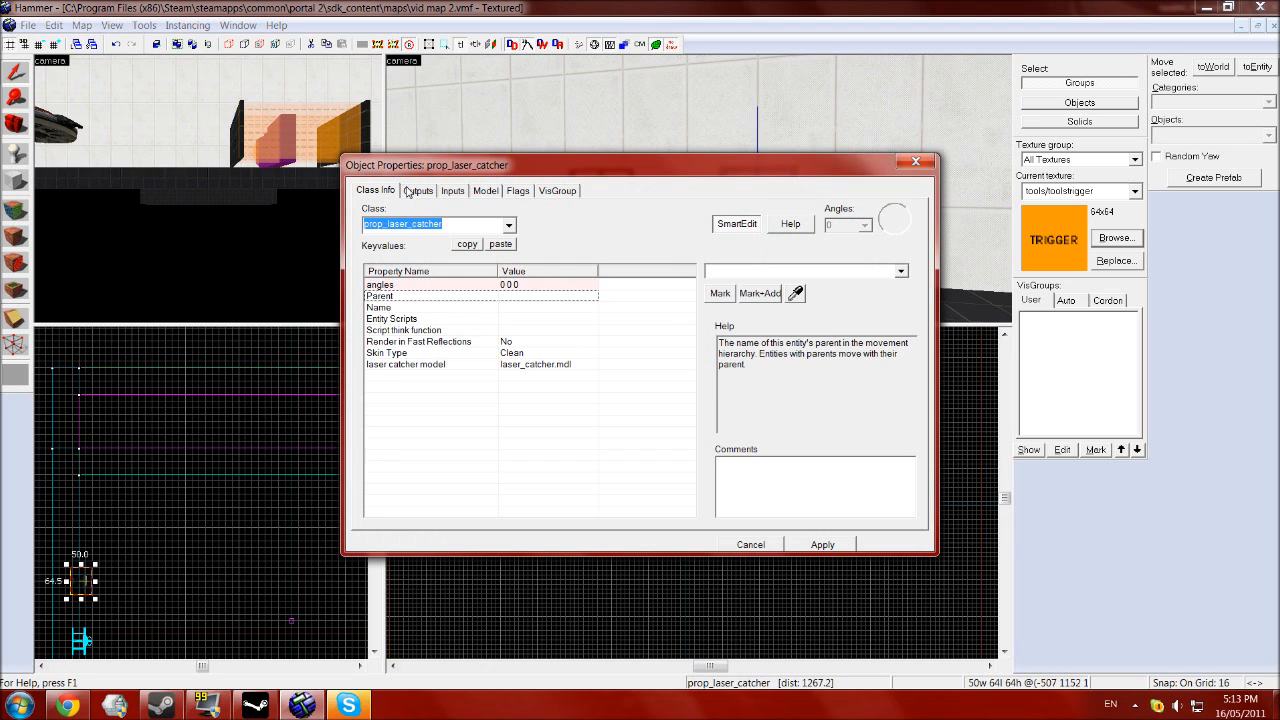
click(418, 190)
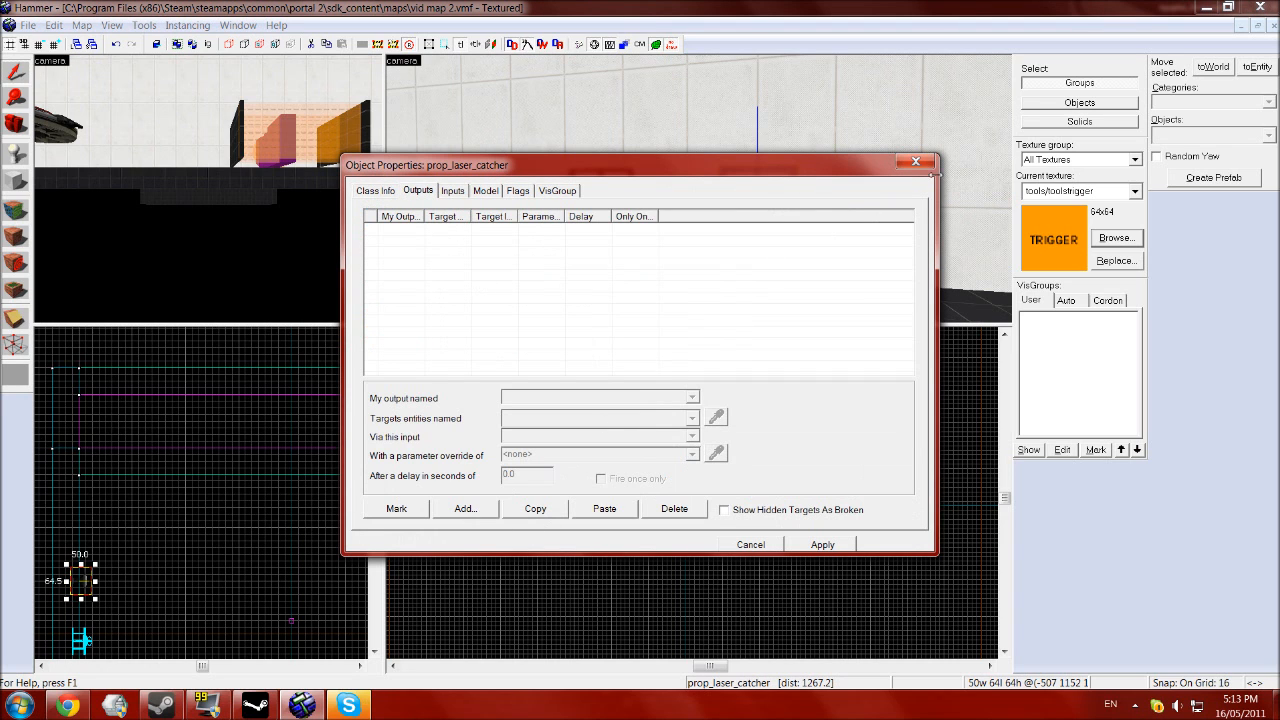
click(750, 544)
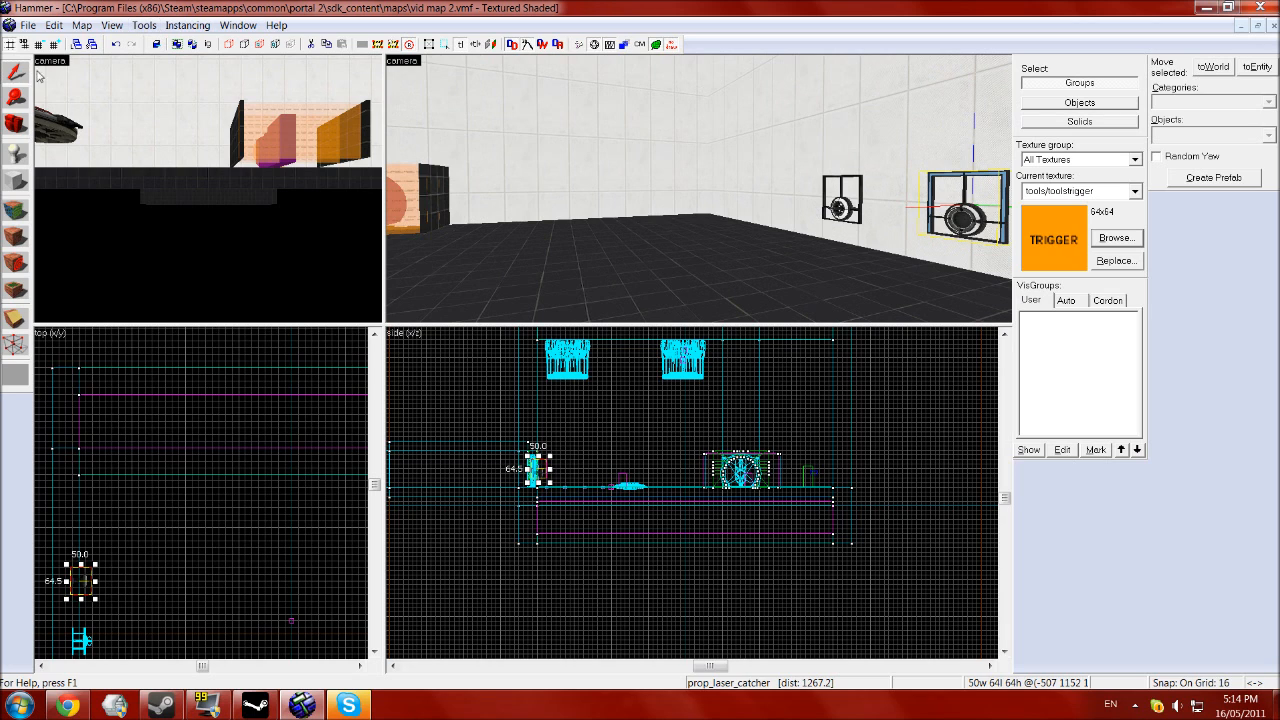
Place a floor entity, reclass it as prop_weighted_cube, and choose its Cube Type
click(15, 160)
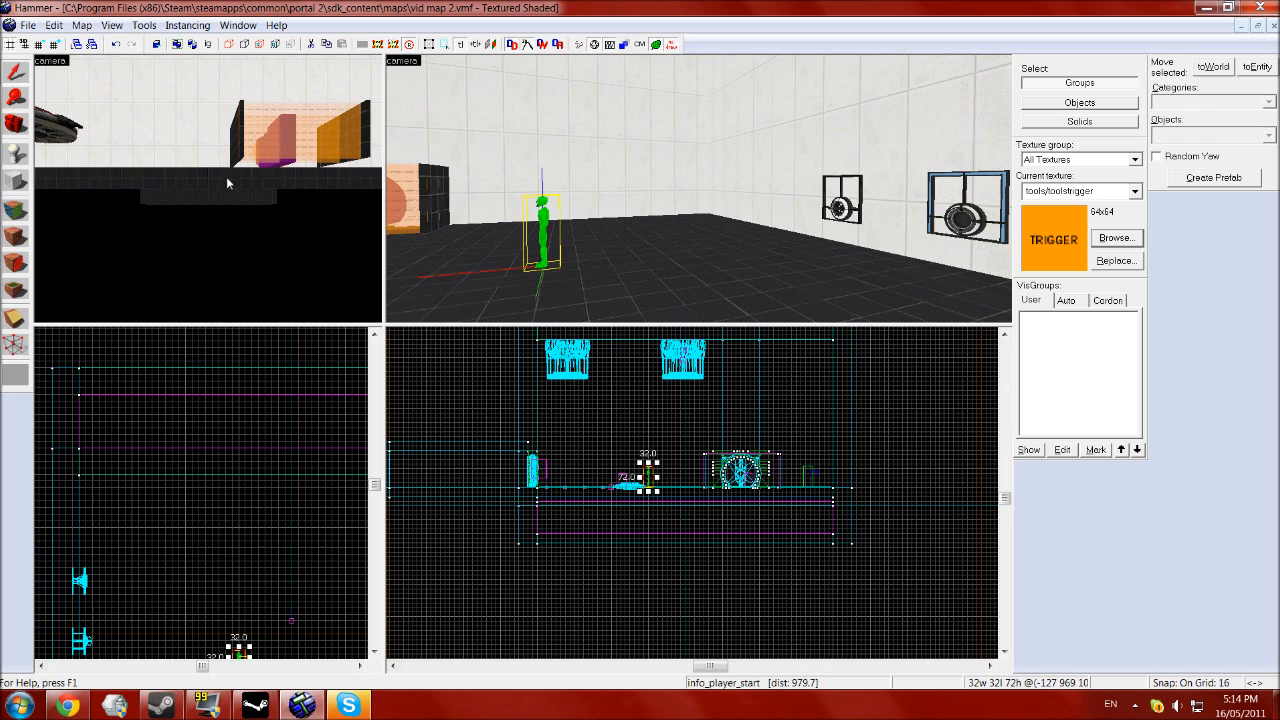
double_click(543, 225)
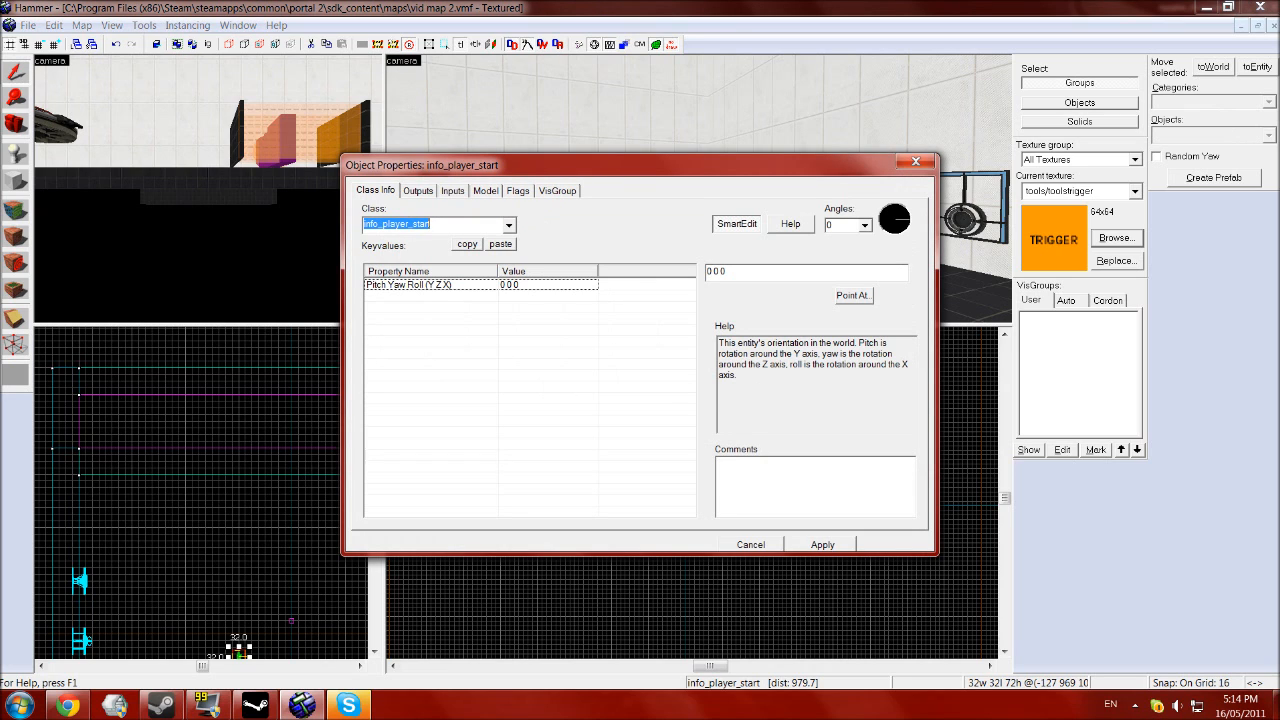
text(cube)
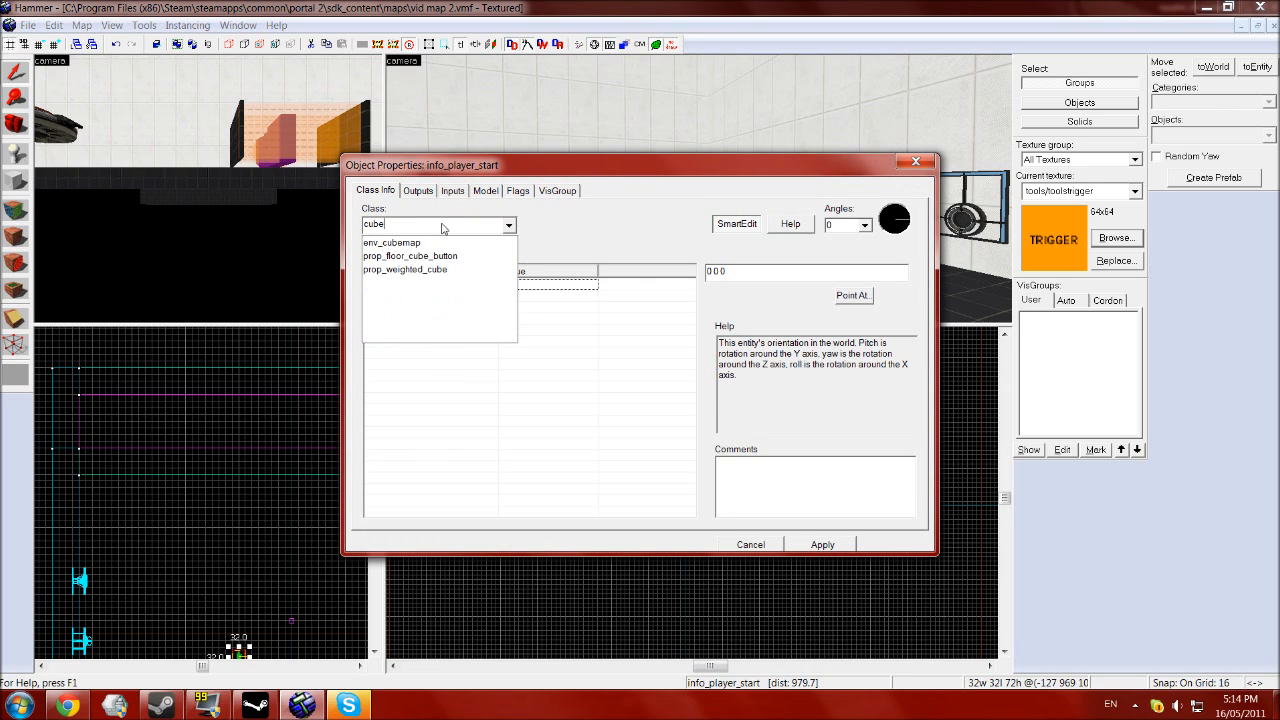
click(405, 270)
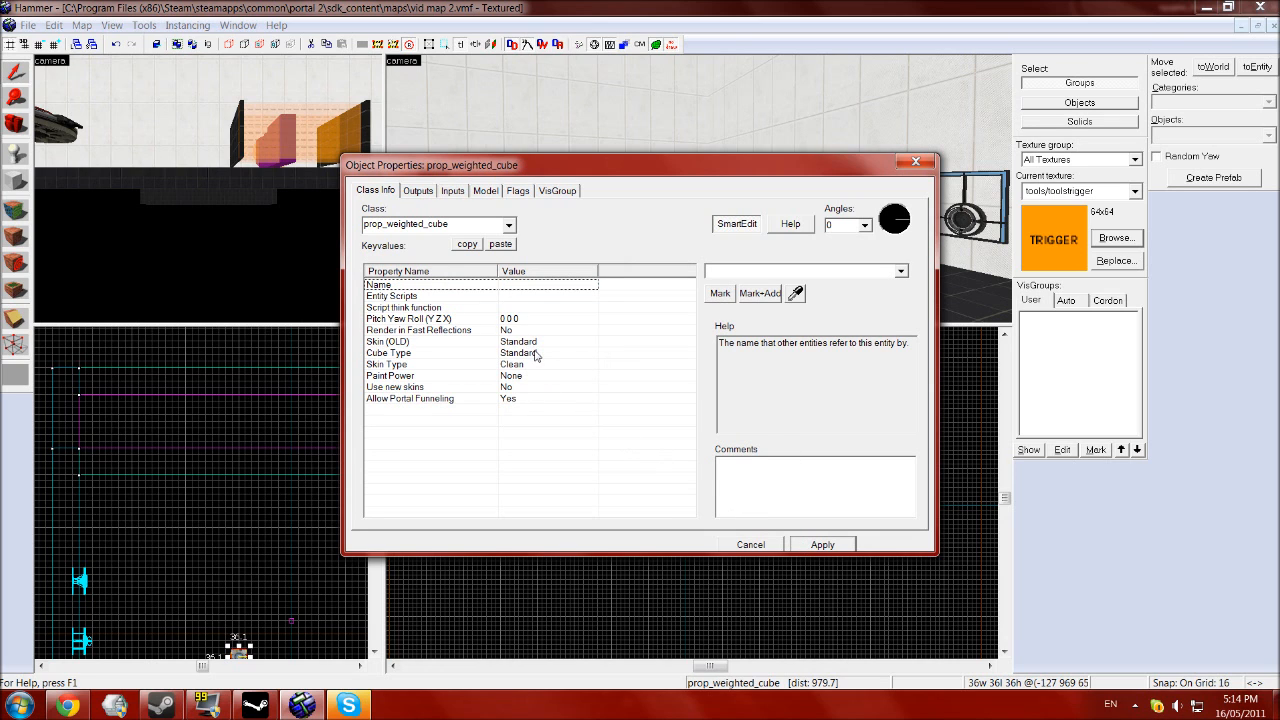
click(899, 271)
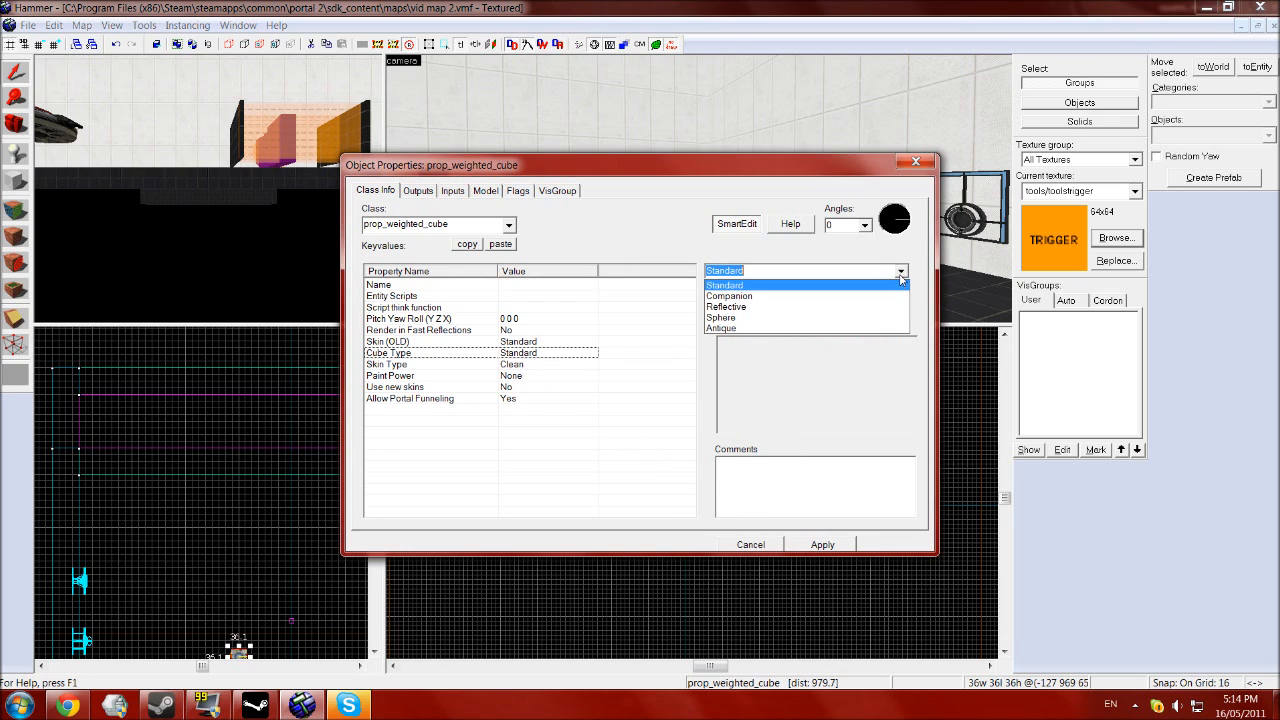
mouse_move(870, 295)
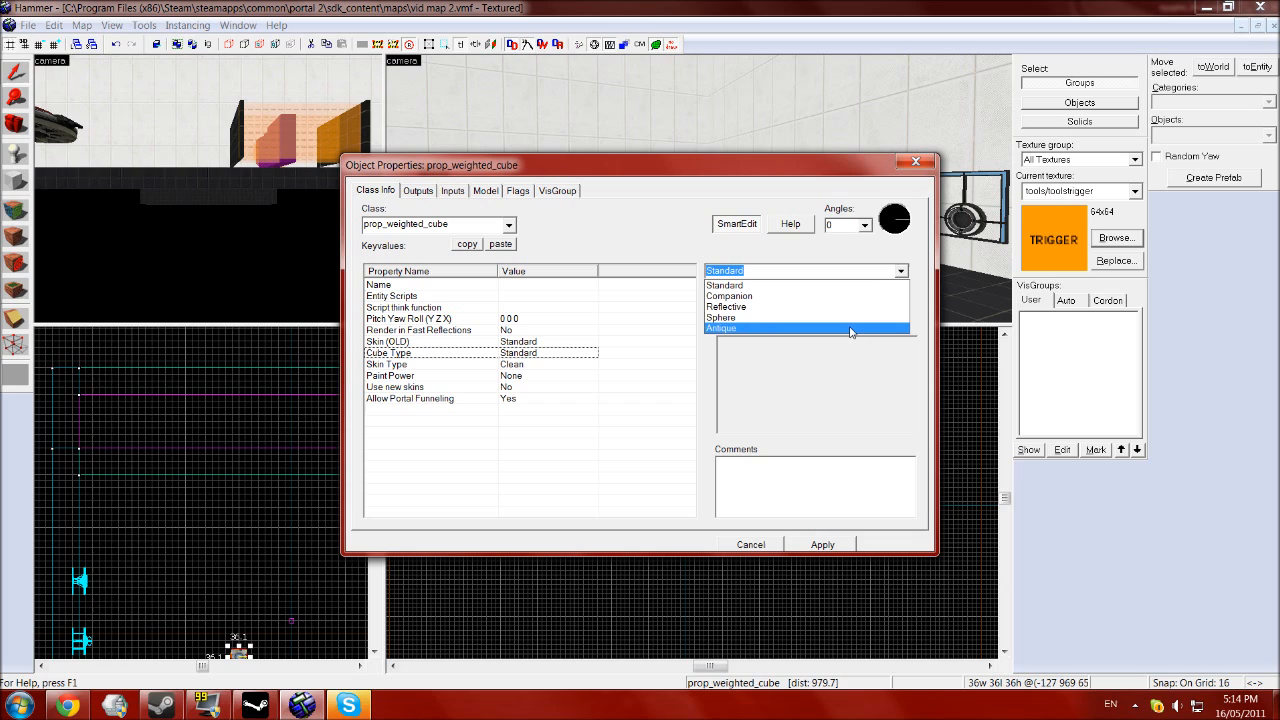
mouse_move(820, 340)
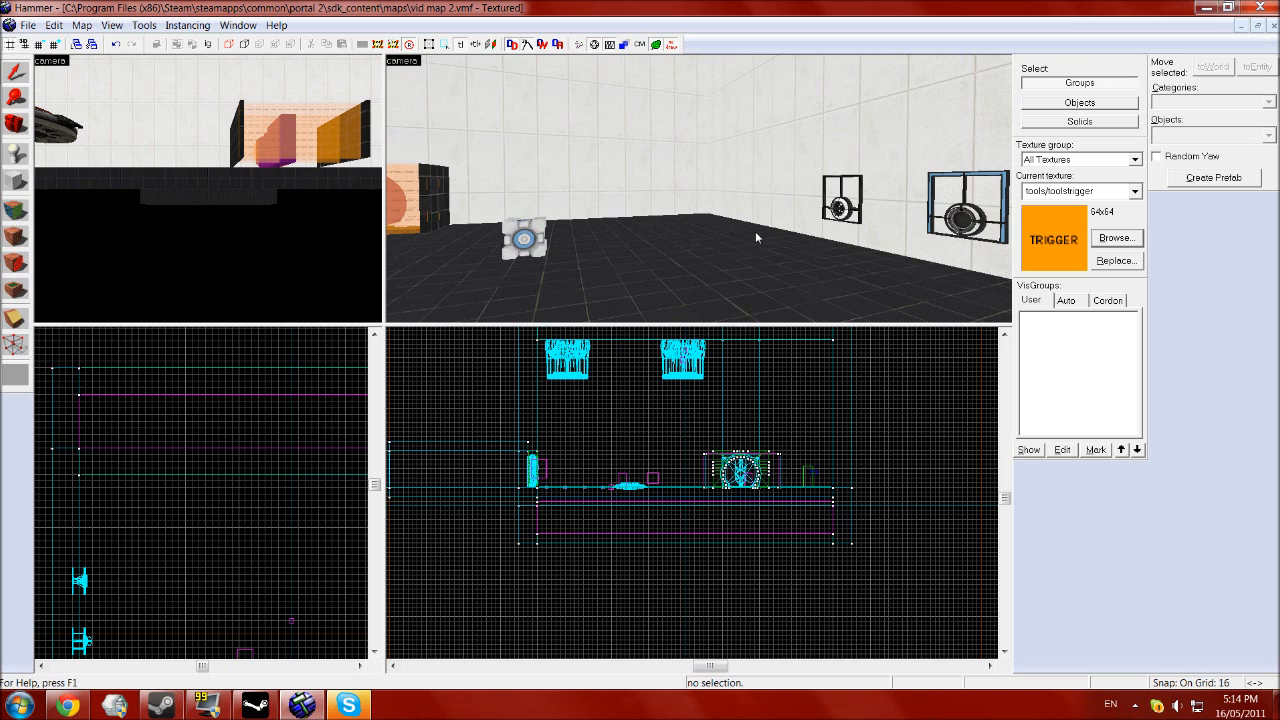
mouse_move(648, 184)
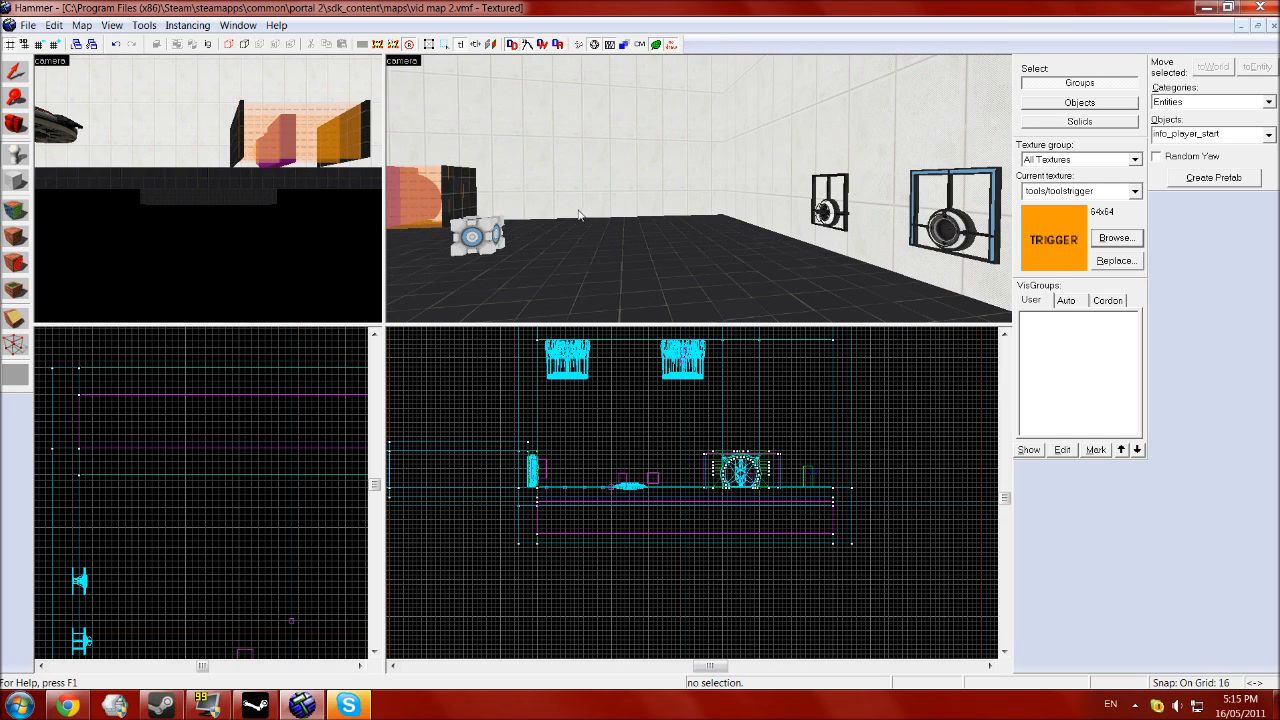
Offer info_player_start as the type for the next placed entity
click(618, 457)
text(tractor)
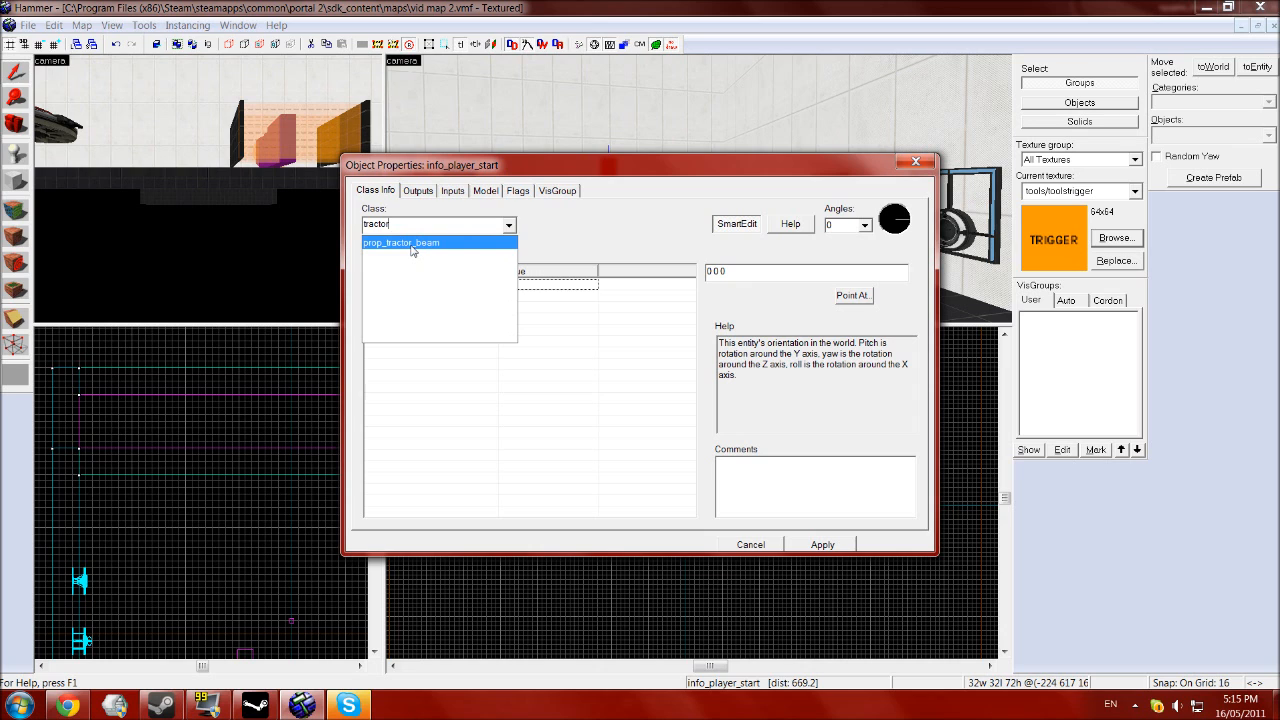
Reclass the new entity as prop_tractor_beam with rotation 0 89.5 0
click(400, 242)
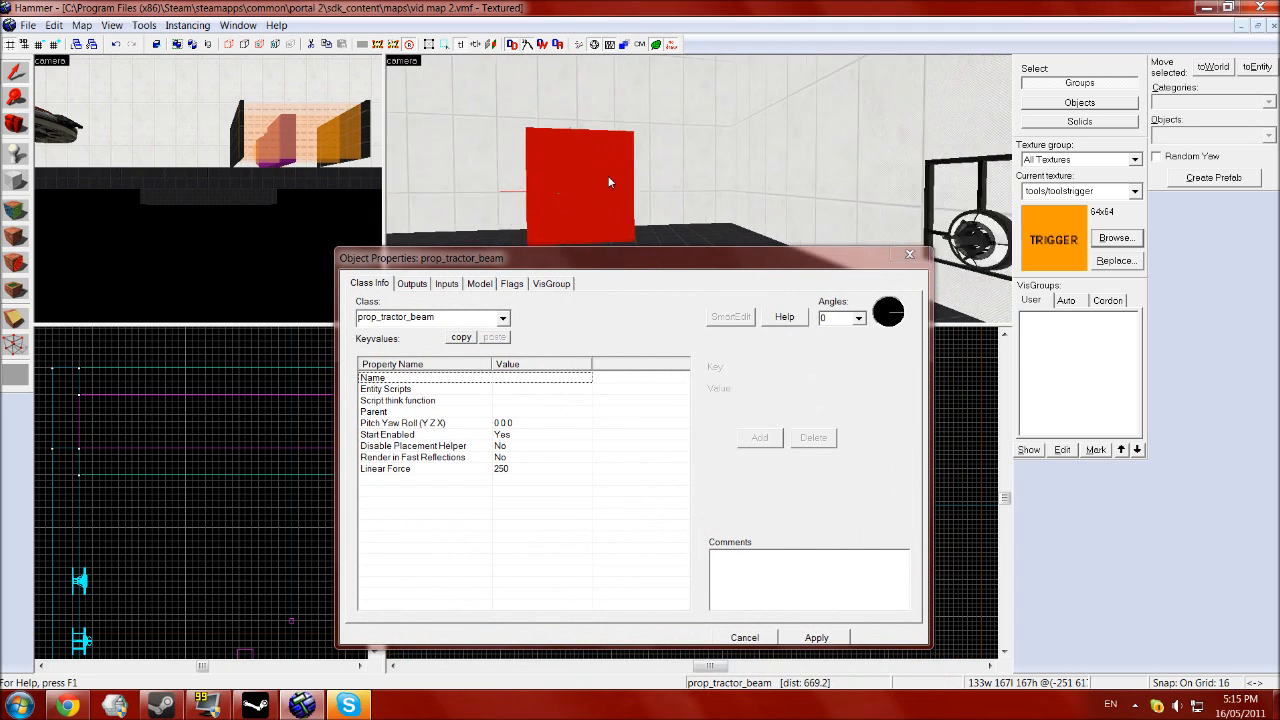
click(730, 316)
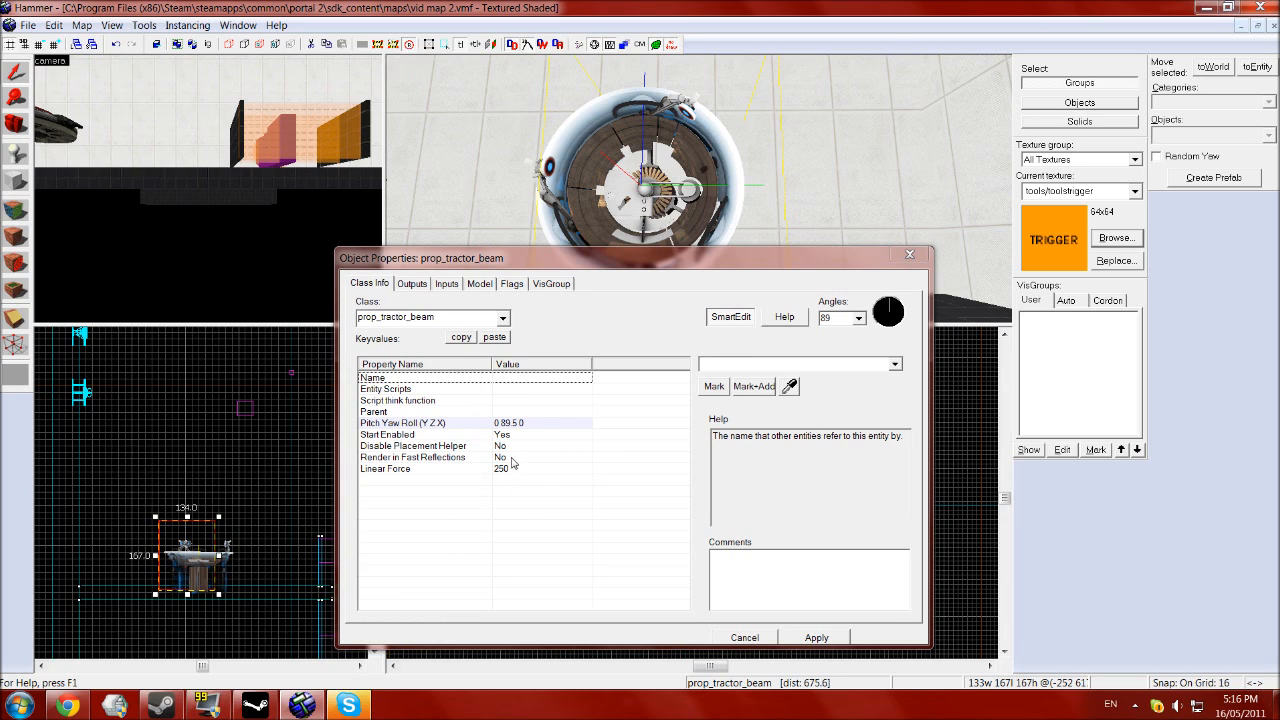
Review the funnel's orientation and outputs, then place a new entity beside it
click(403, 422)
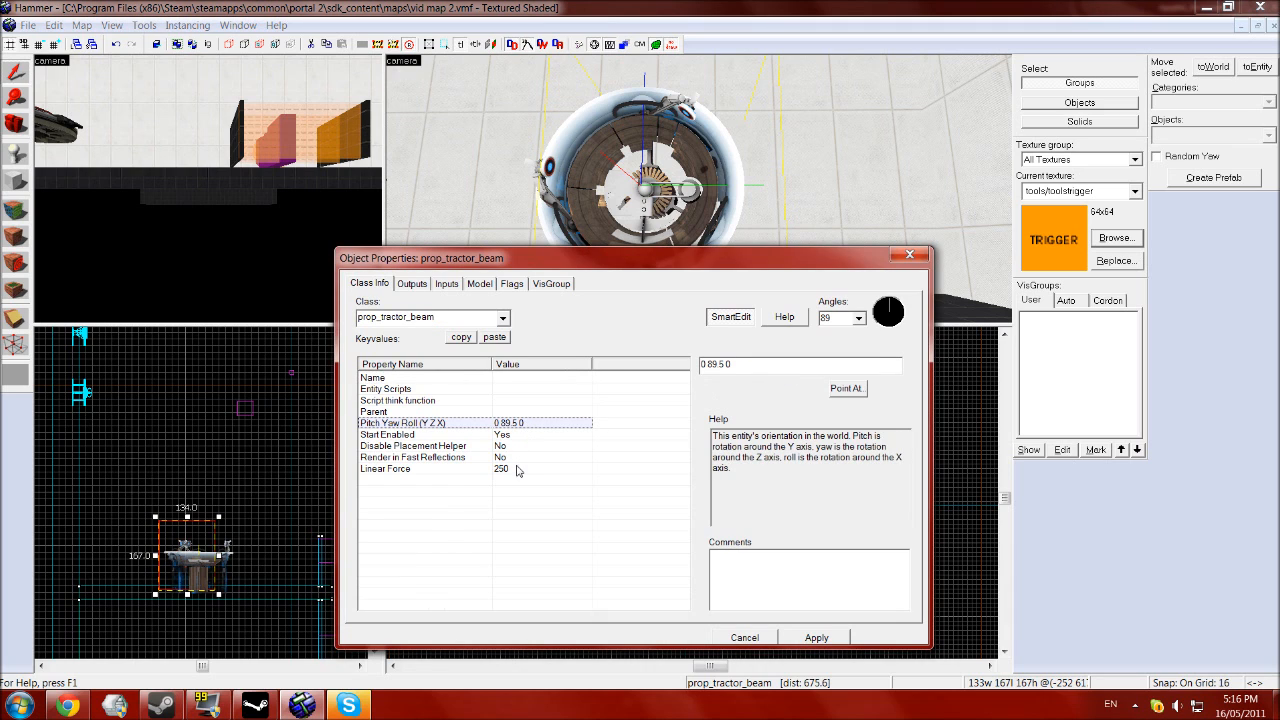
click(412, 283)
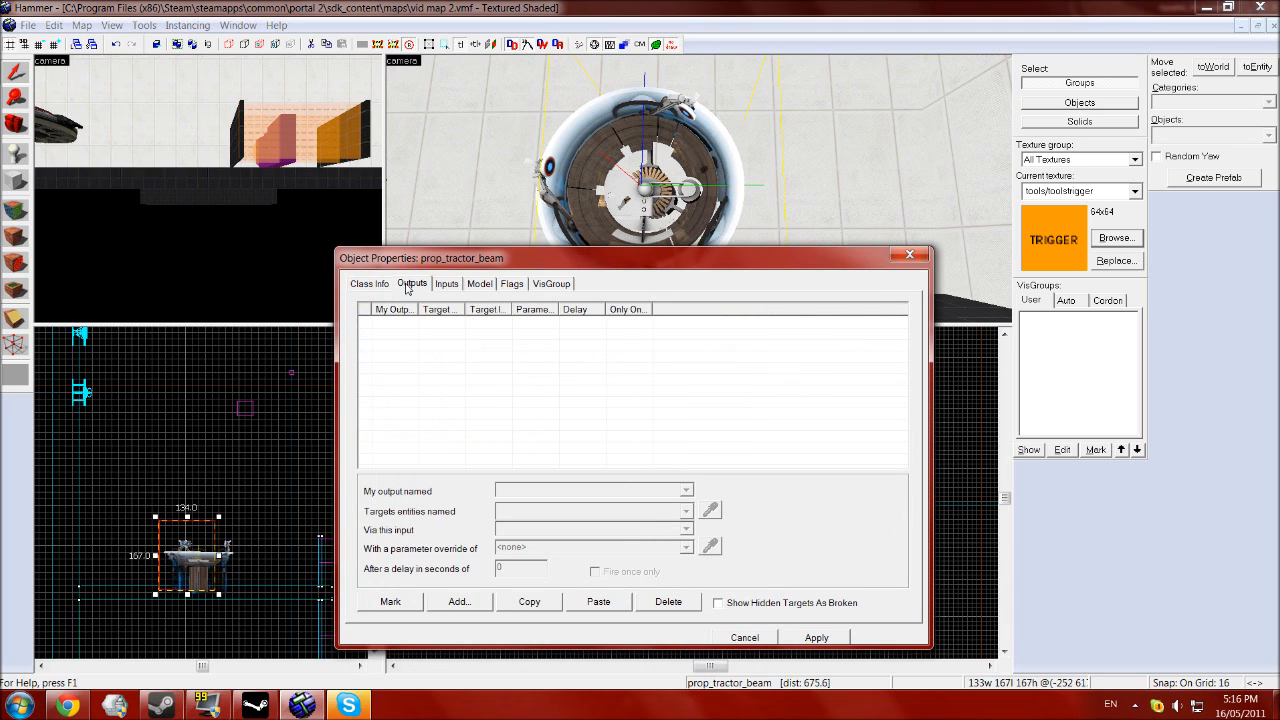
click(446, 283)
text(button)
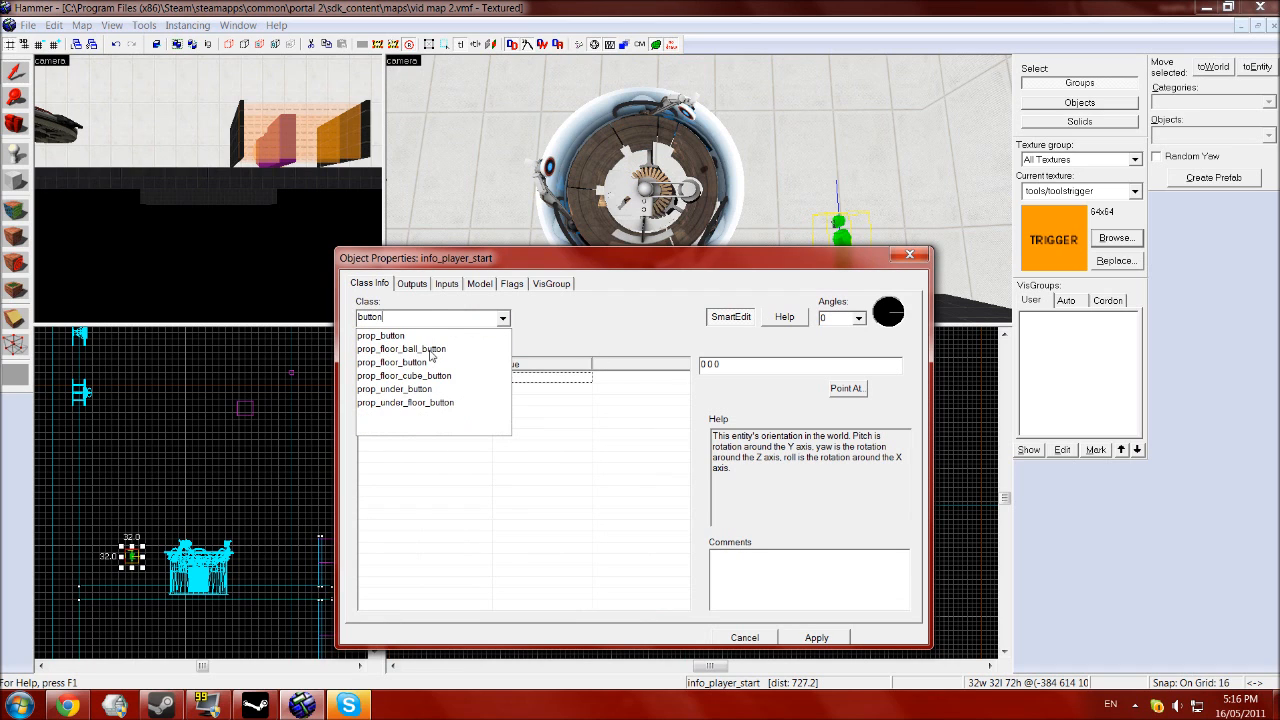
Set the new entity's class to prop_floor_button and name the tractor beam 'beam'
click(395, 362)
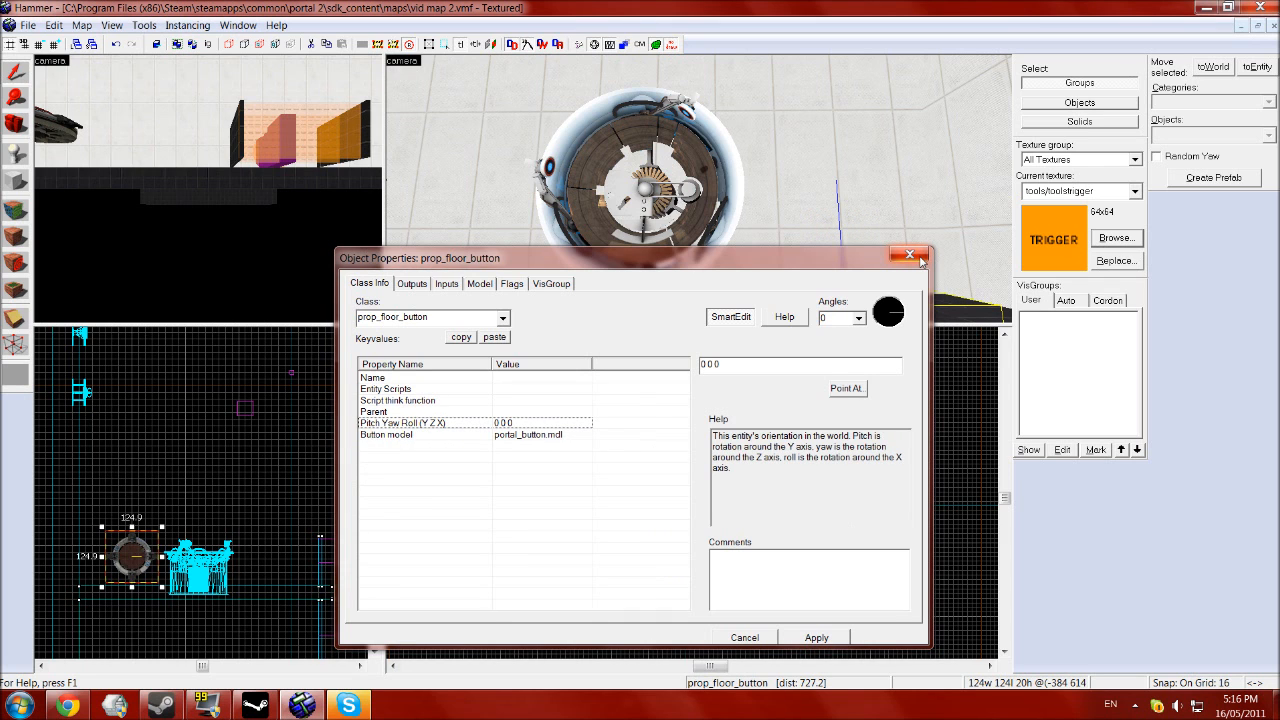
click(908, 255)
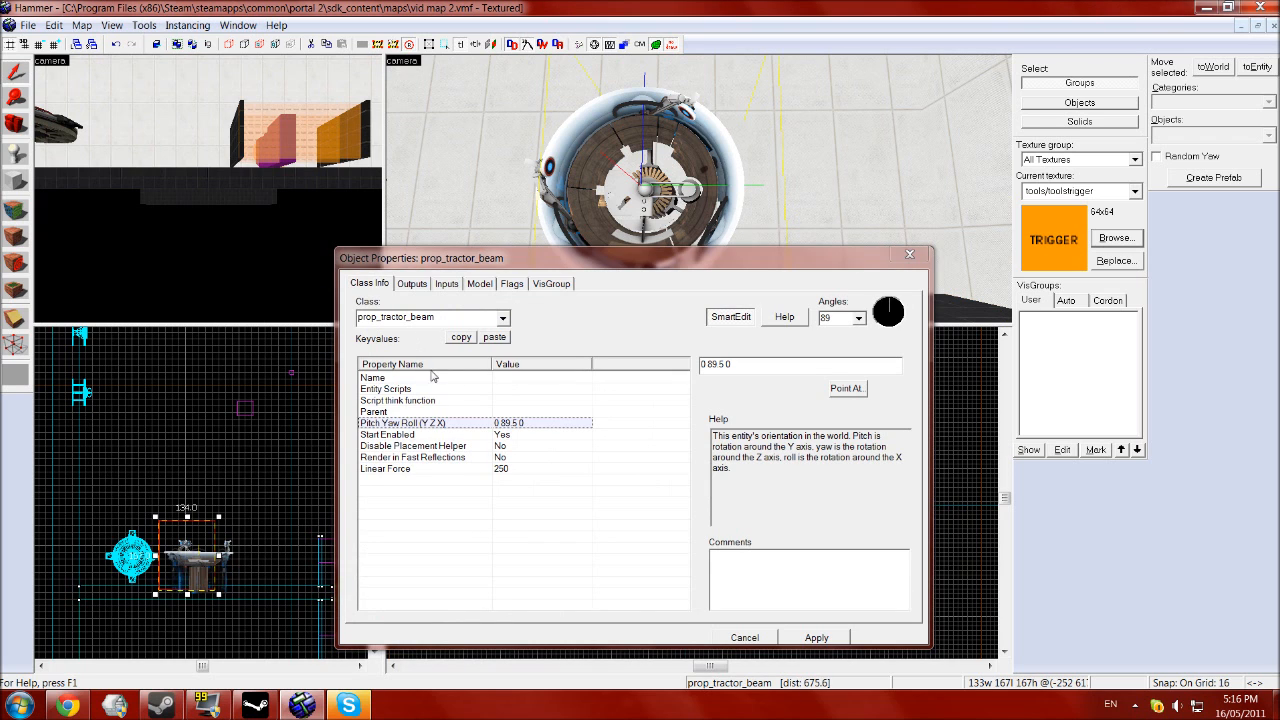
click(392, 363)
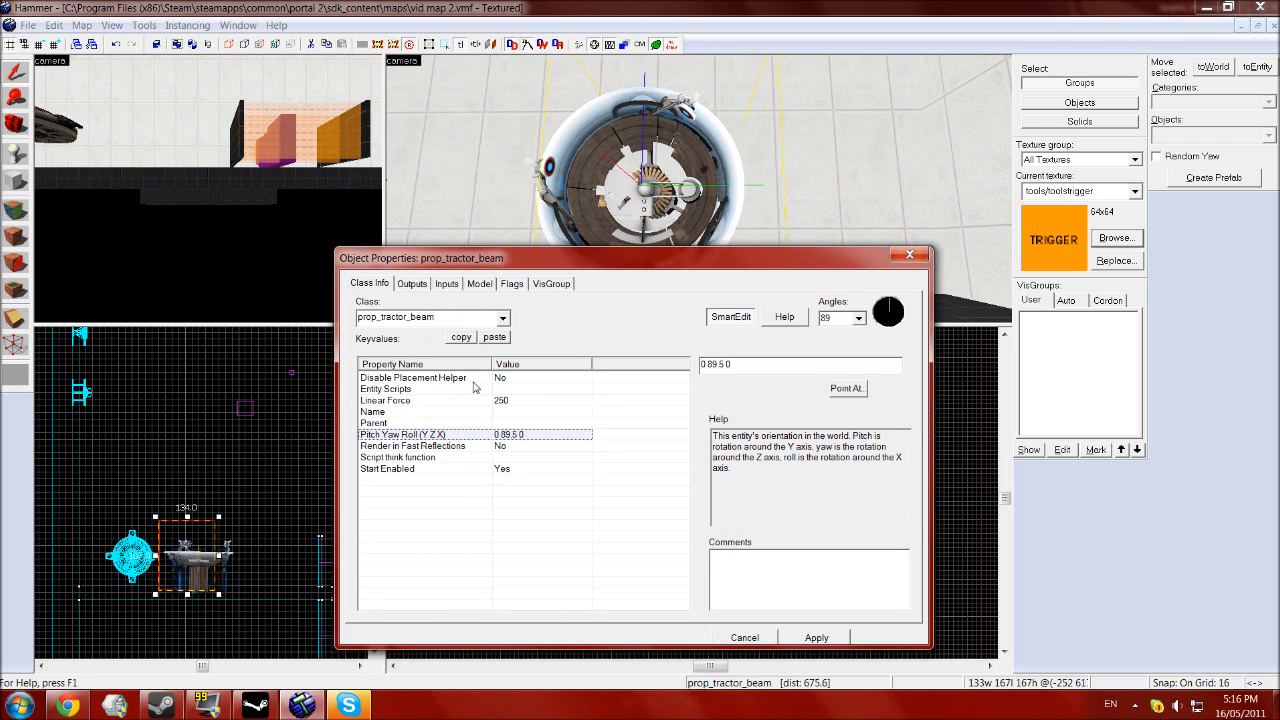
click(372, 411)
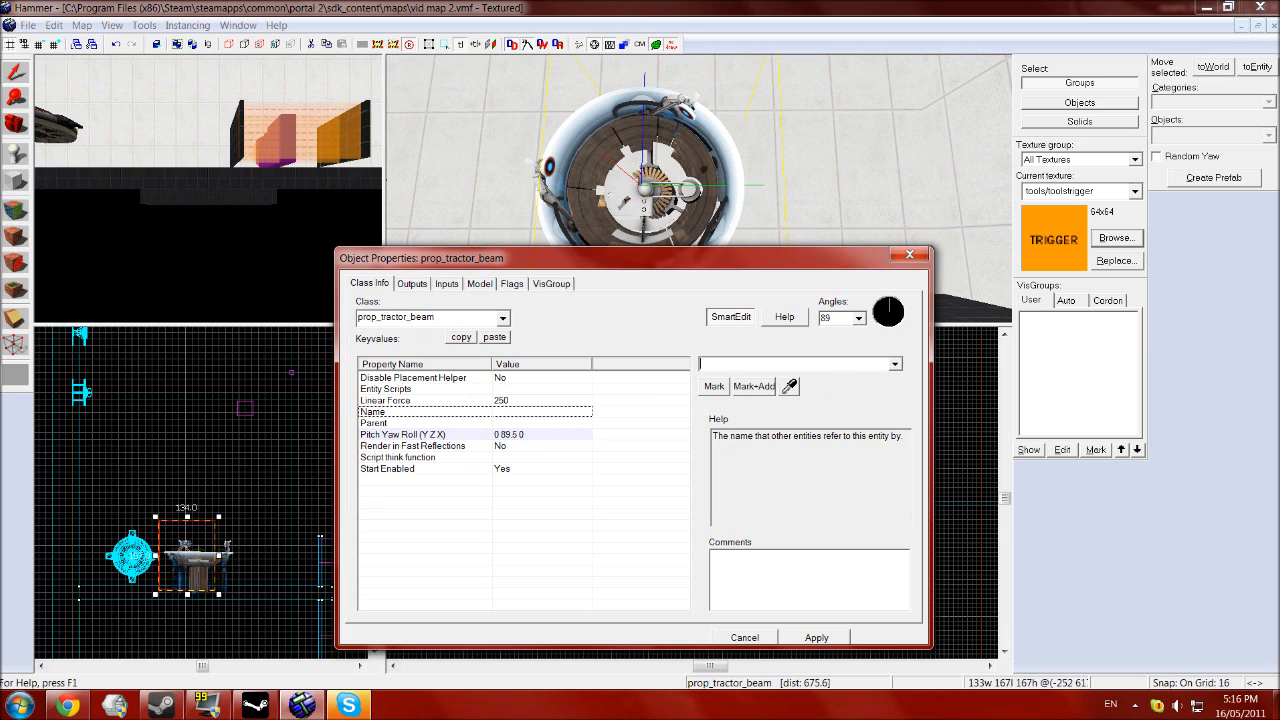
text(beam)
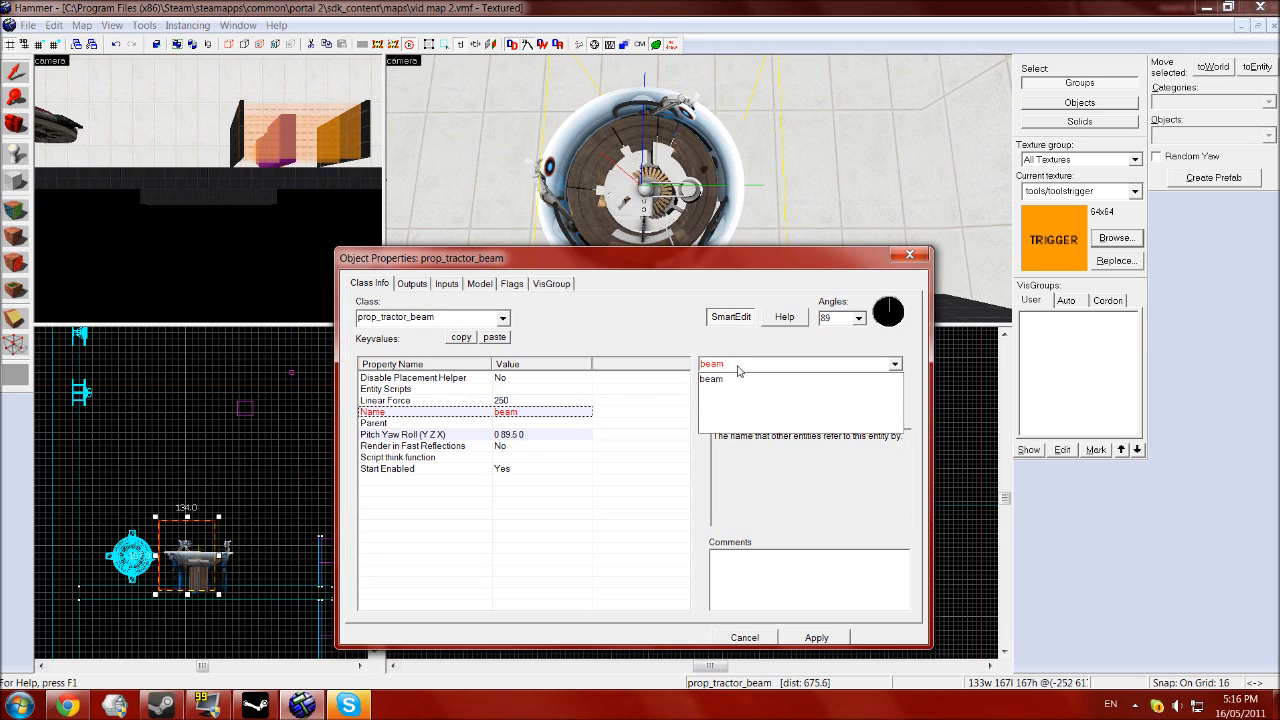
click(816, 637)
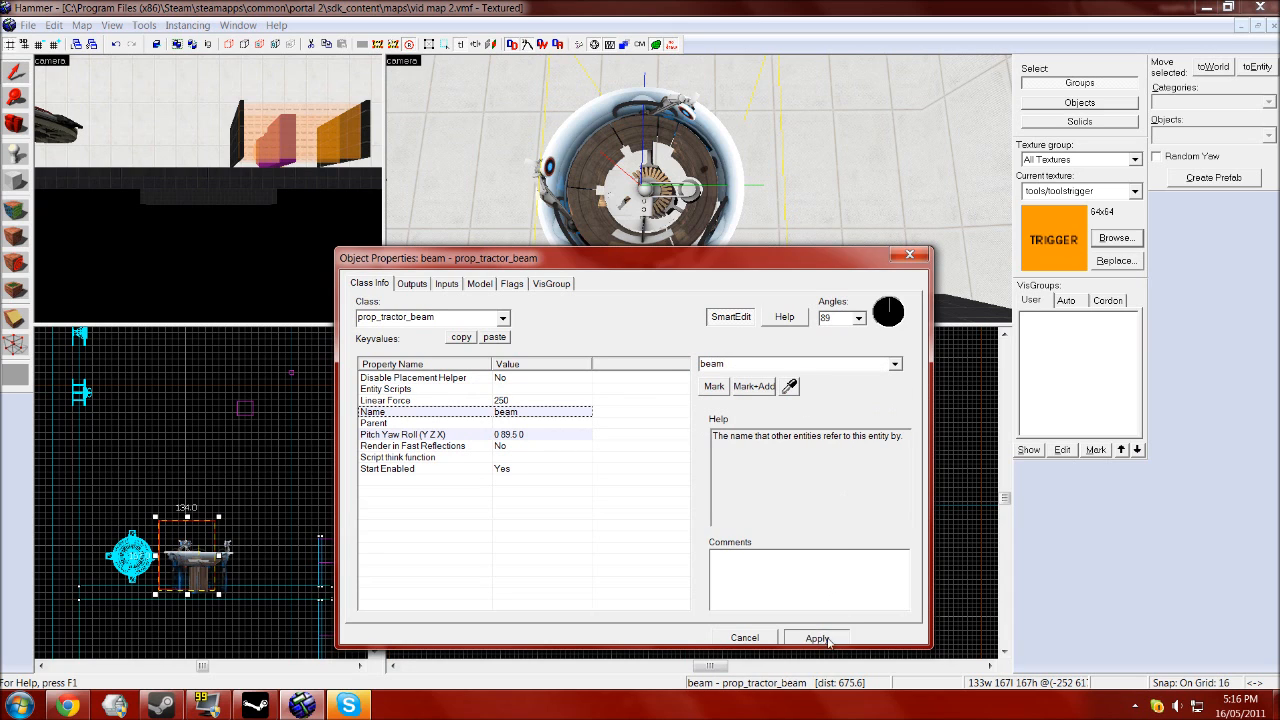
click(817, 637)
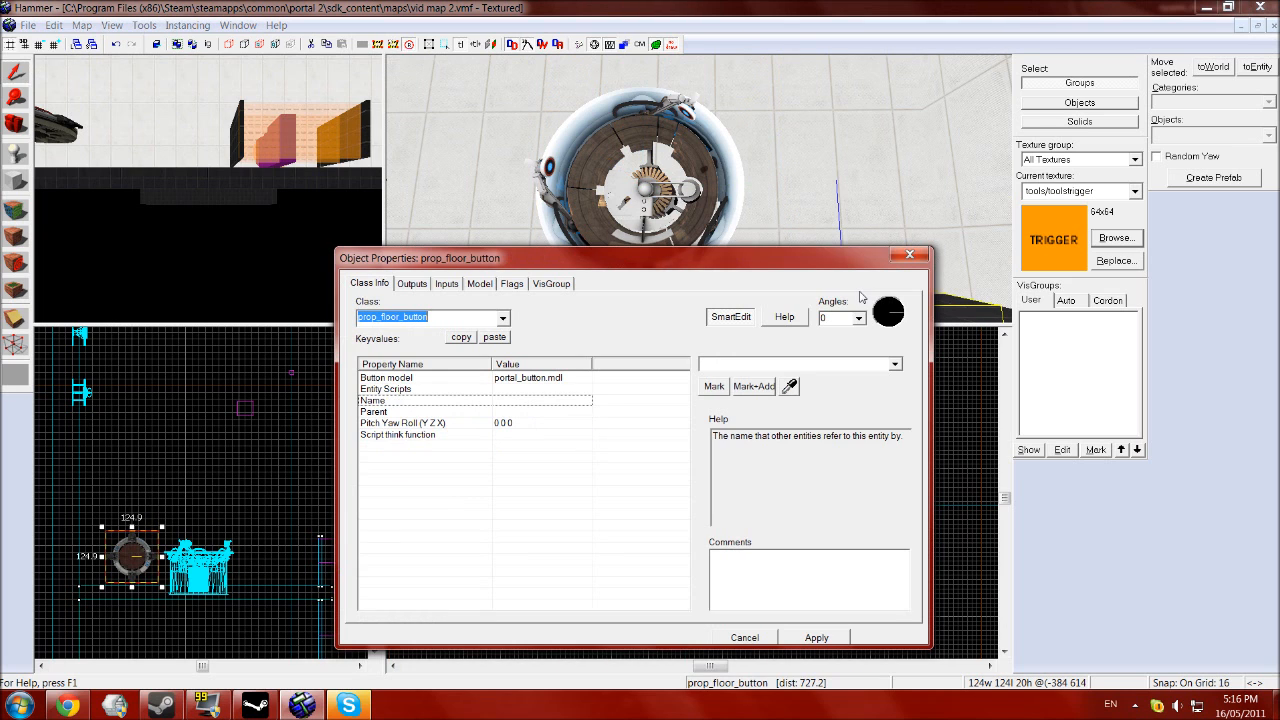
Add a button output OnPressed → beam → SetLinearForce -250
click(411, 283)
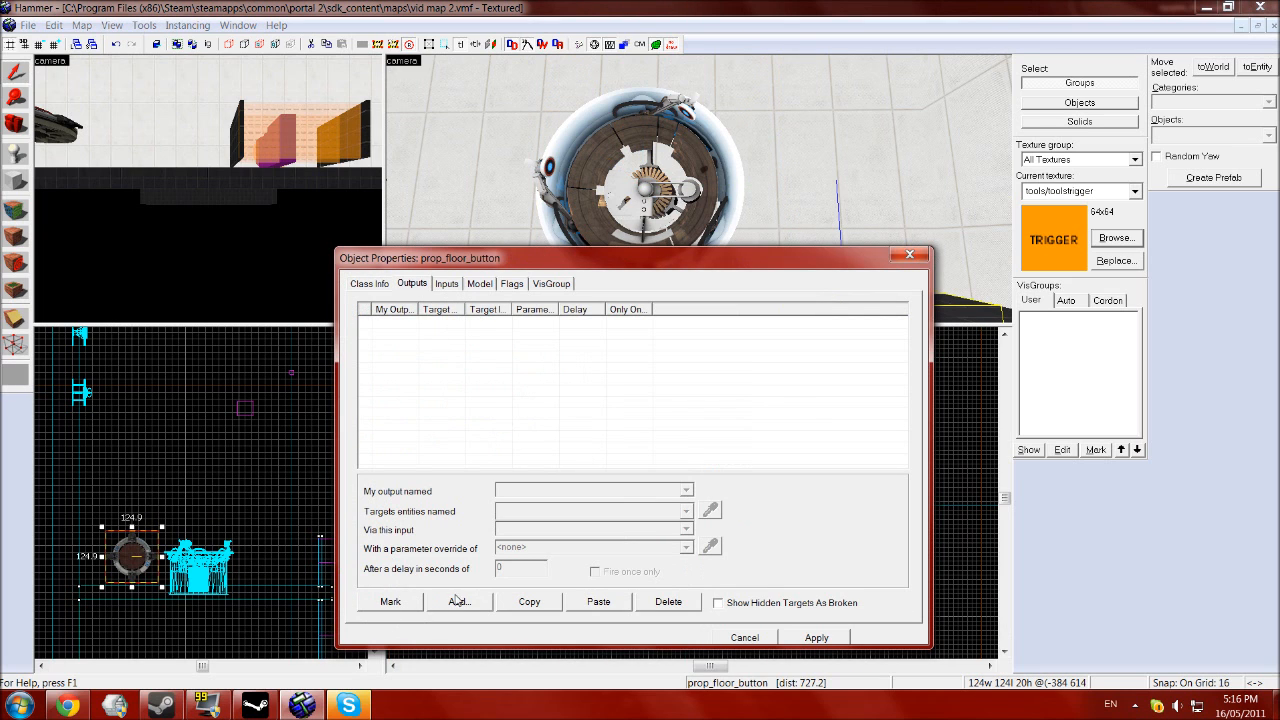
click(458, 601)
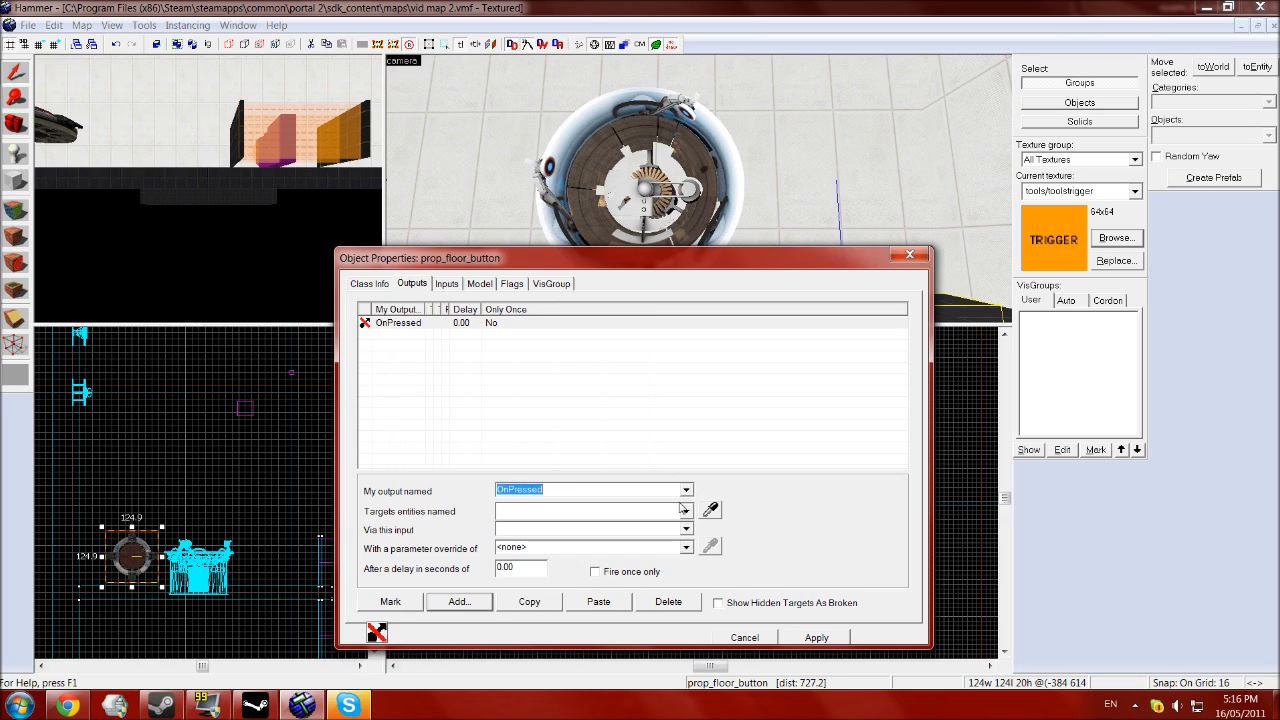
text(beam)
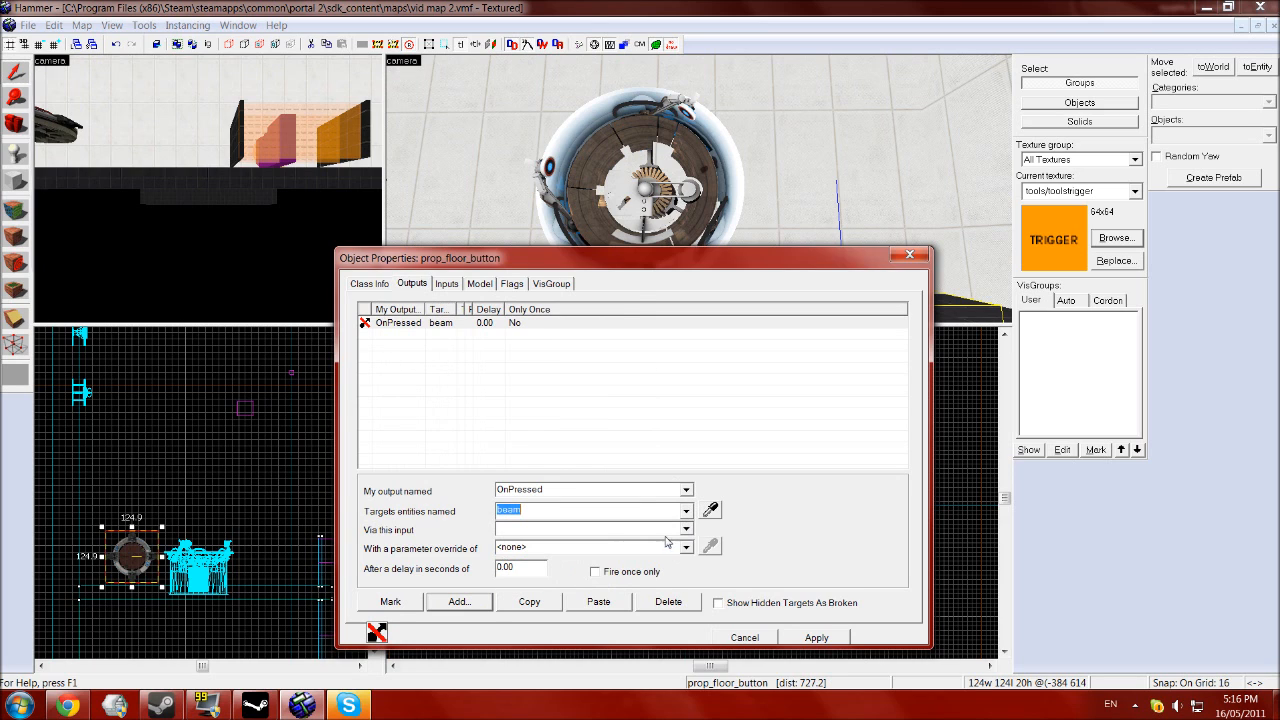
click(686, 530)
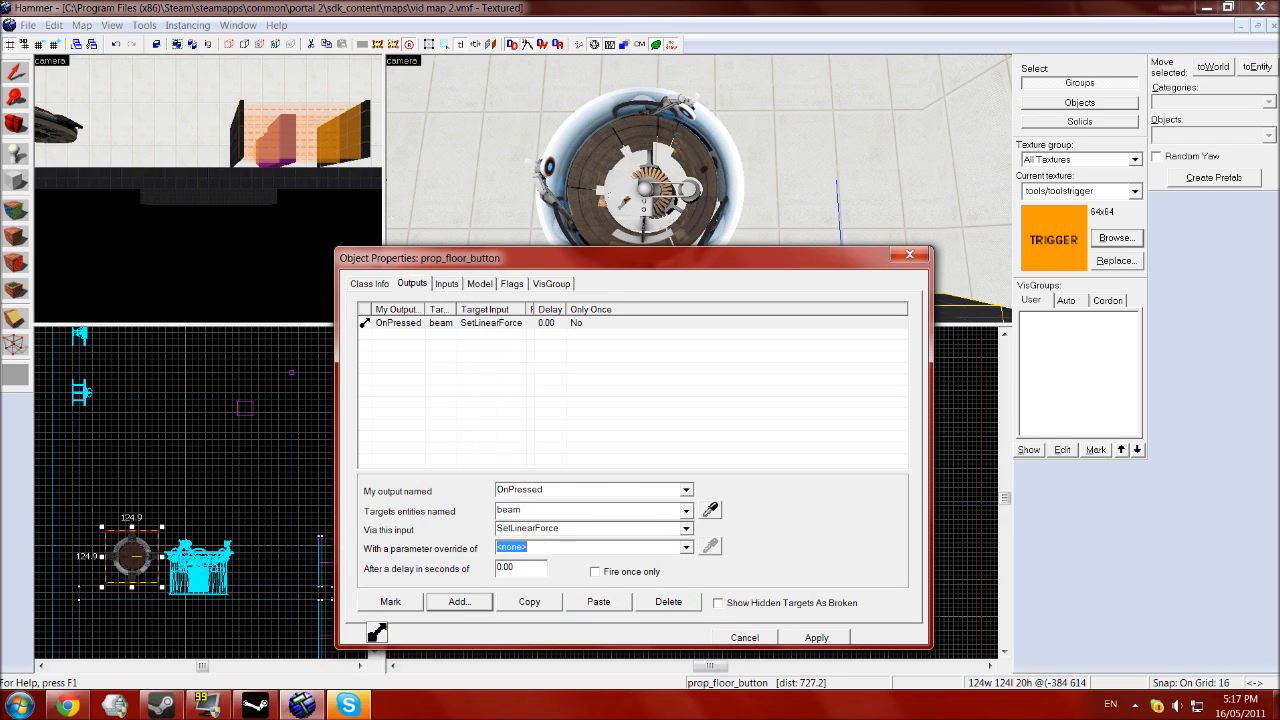
text(-250)
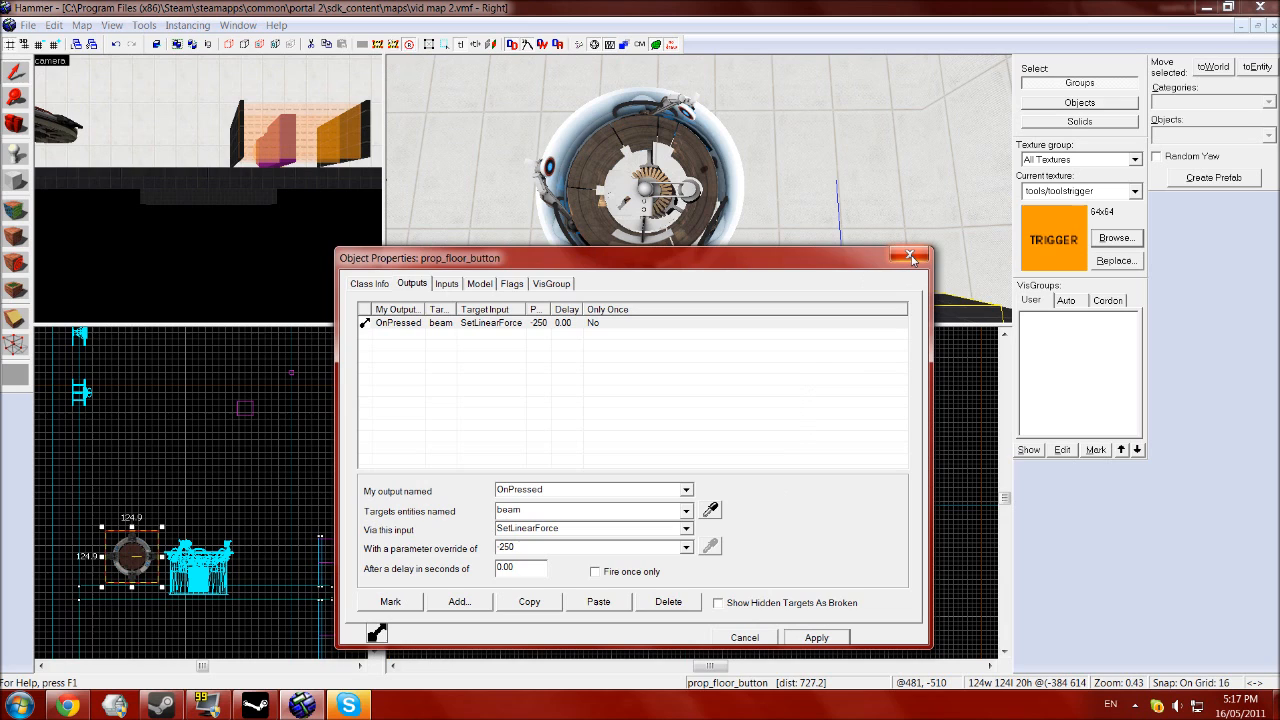
Add a second output OnUnPressed → beam → SetLinearForce 250, then close the properties
click(459, 601)
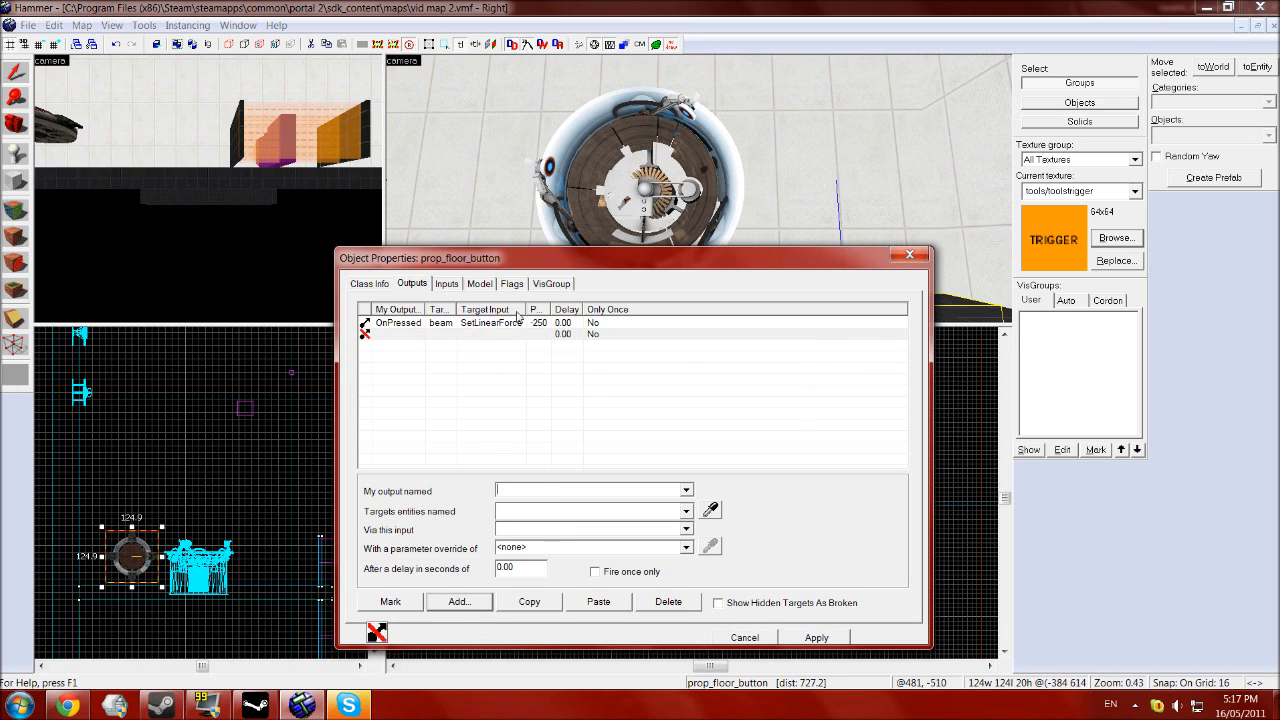
click(686, 490)
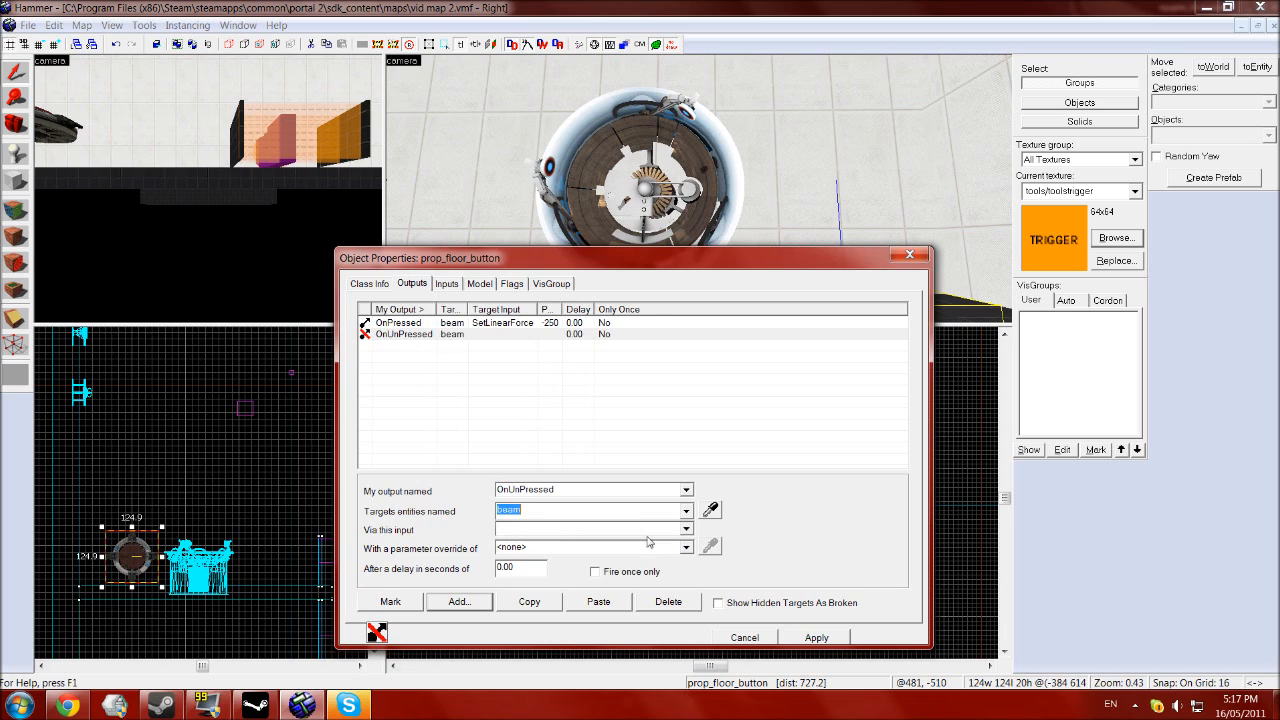
click(686, 529)
text(250)
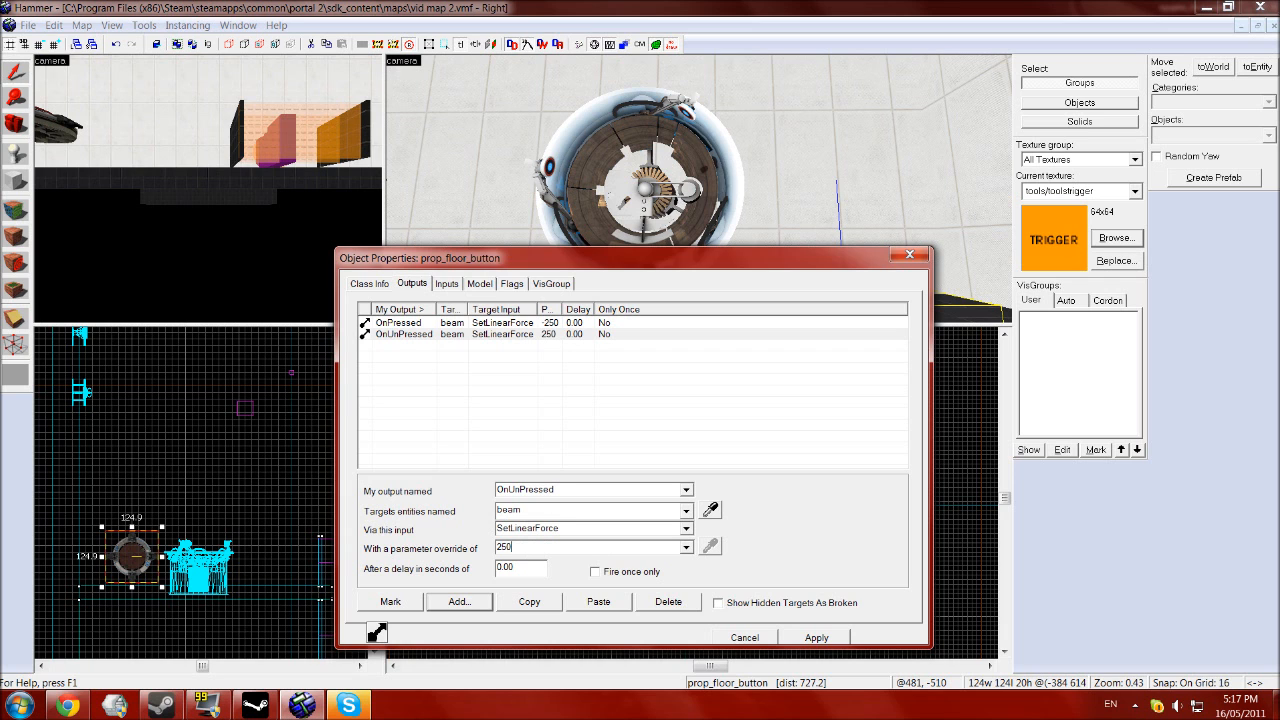
click(398, 322)
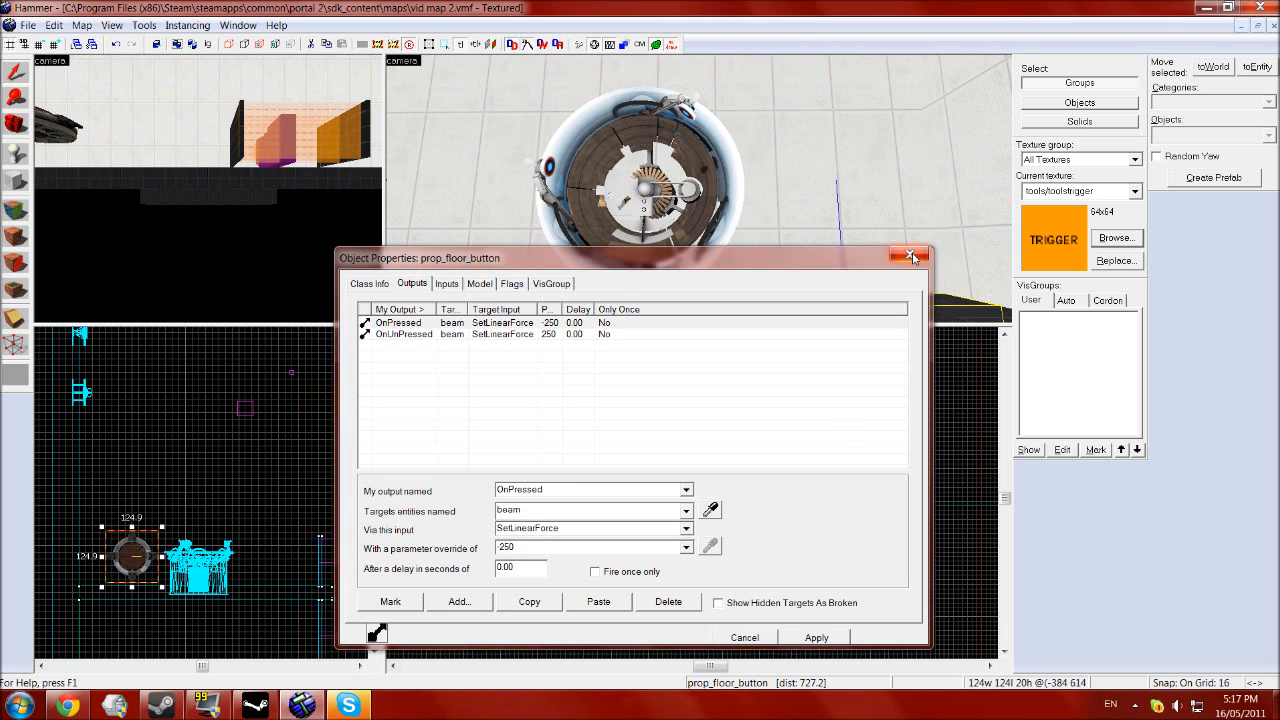
click(909, 255)
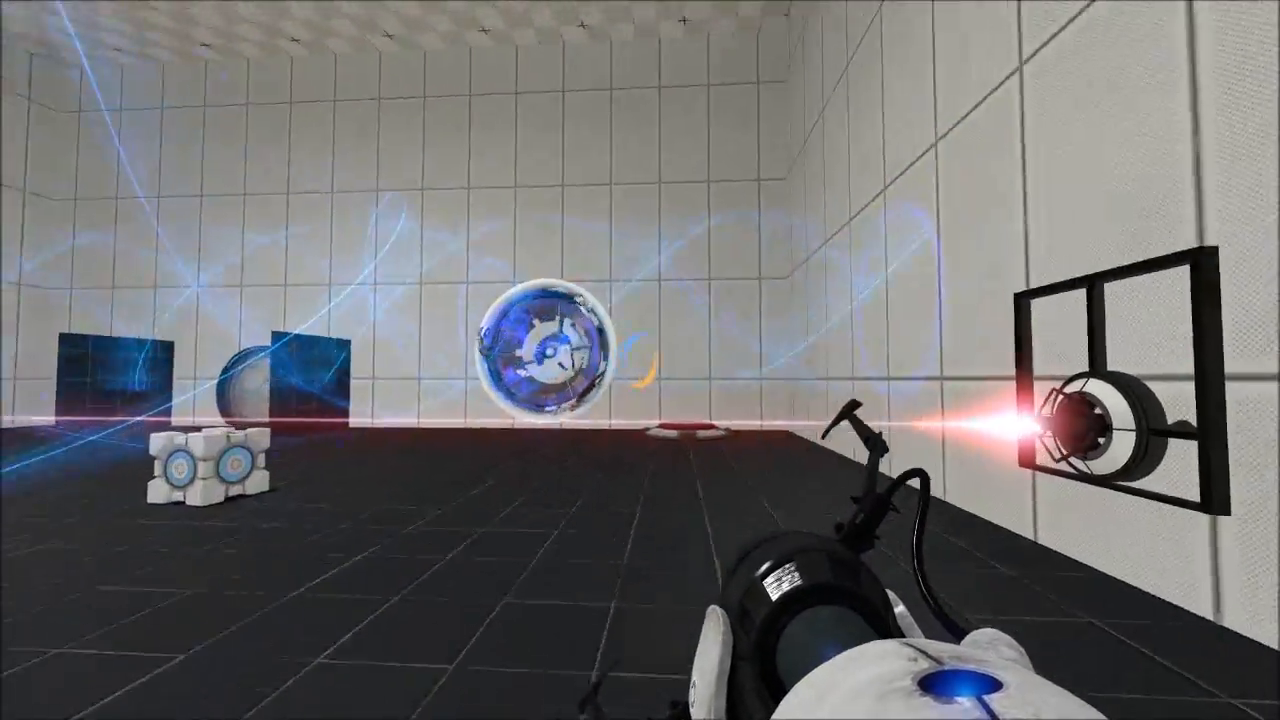
mouse_move(640, 360)
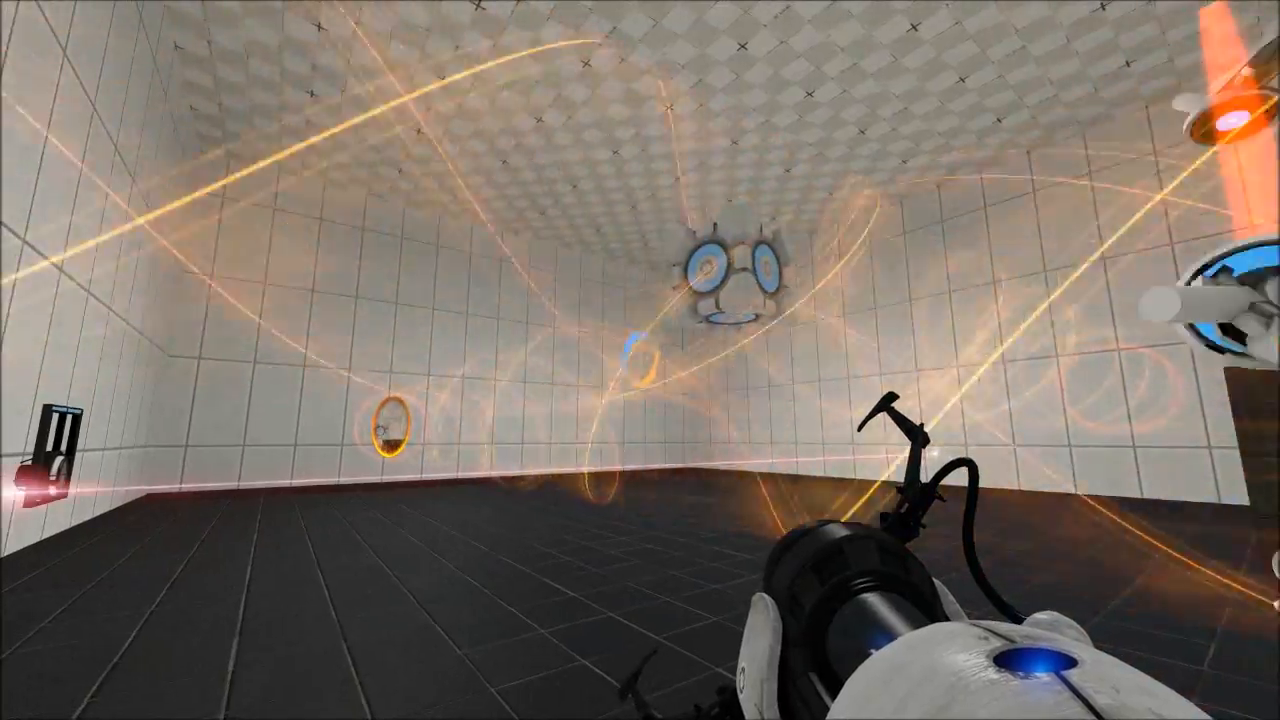
mouse_move(640, 300)
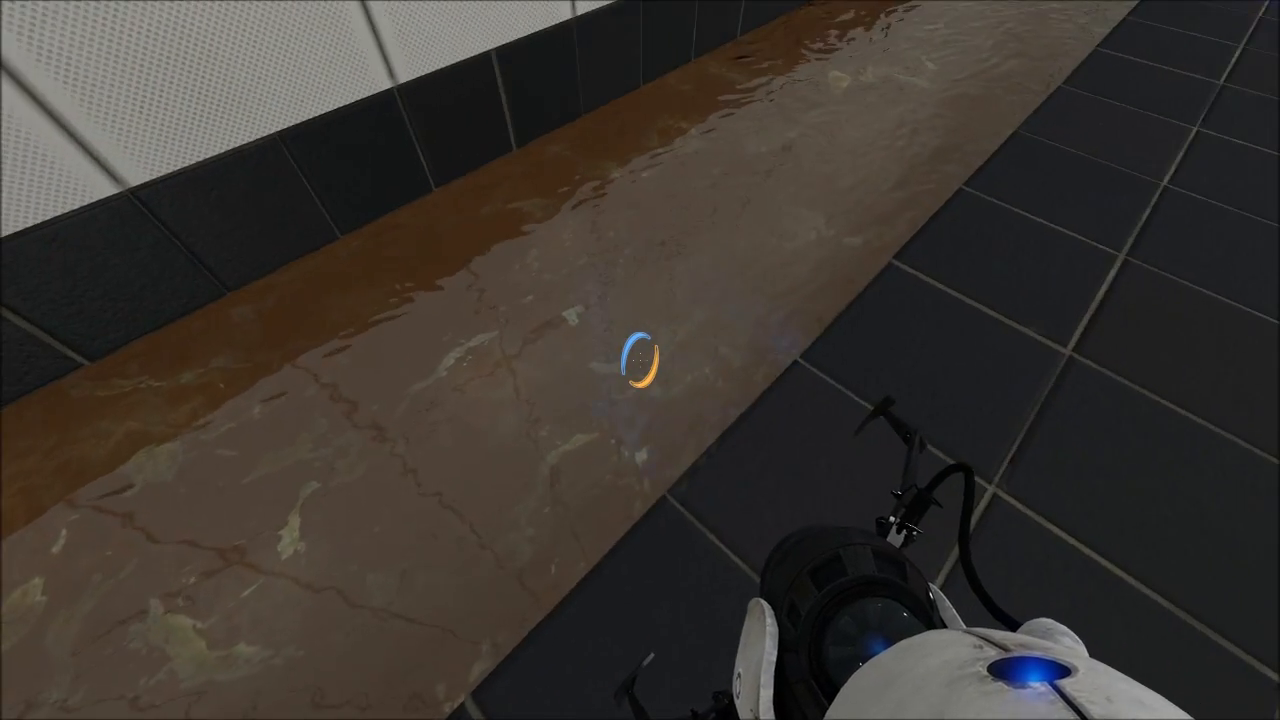
mouse_move(640, 360)
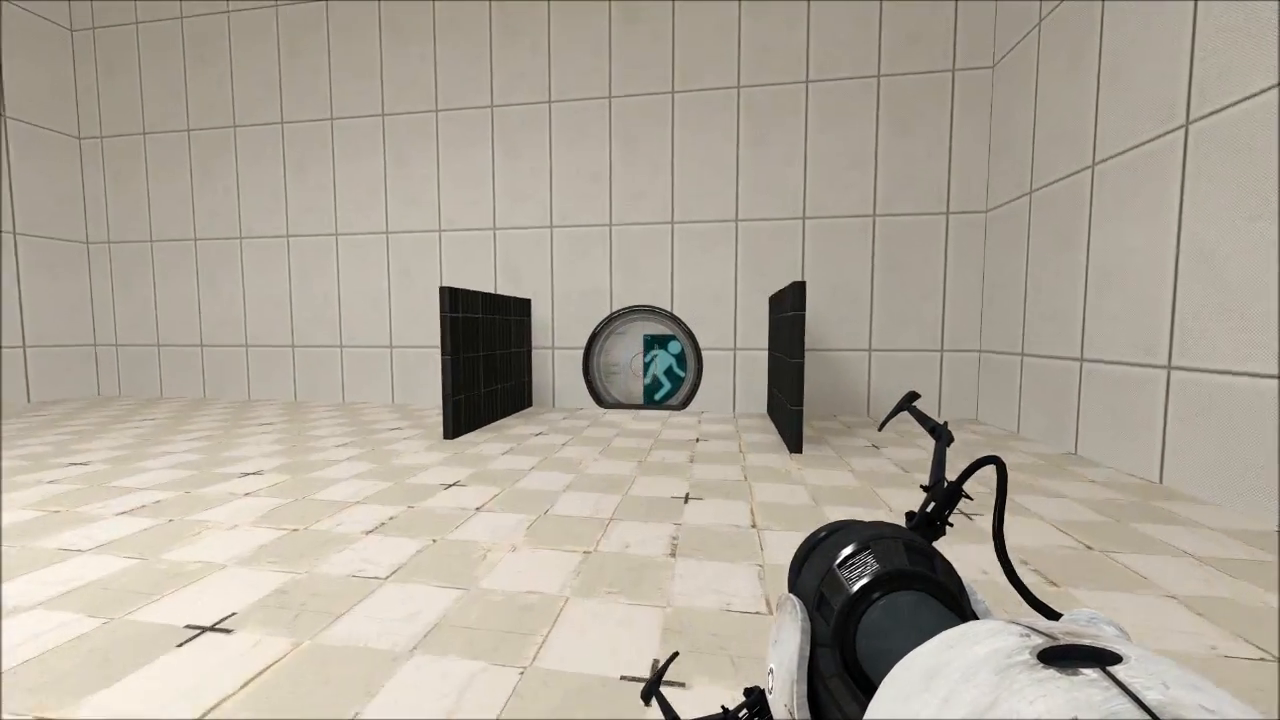
Walk forward to view the laser reaching its catcher and the cube floating in the funnel
key(w)
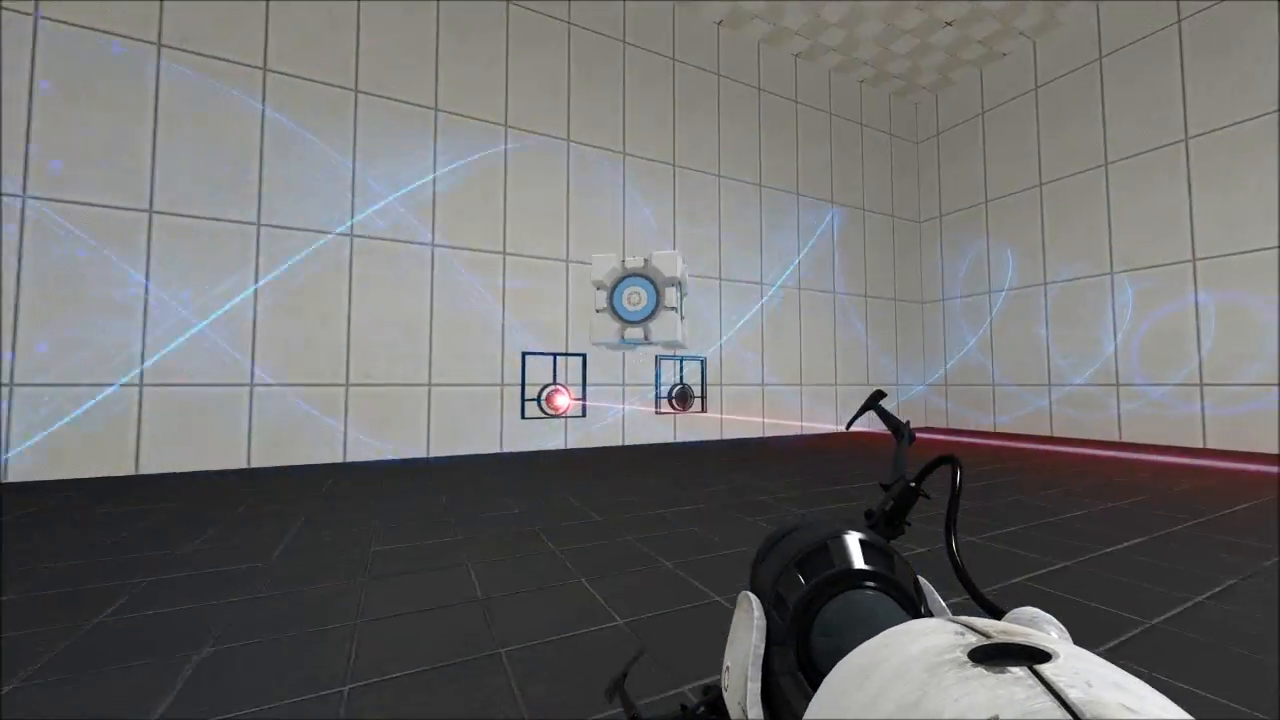
mouse_move(640, 360)
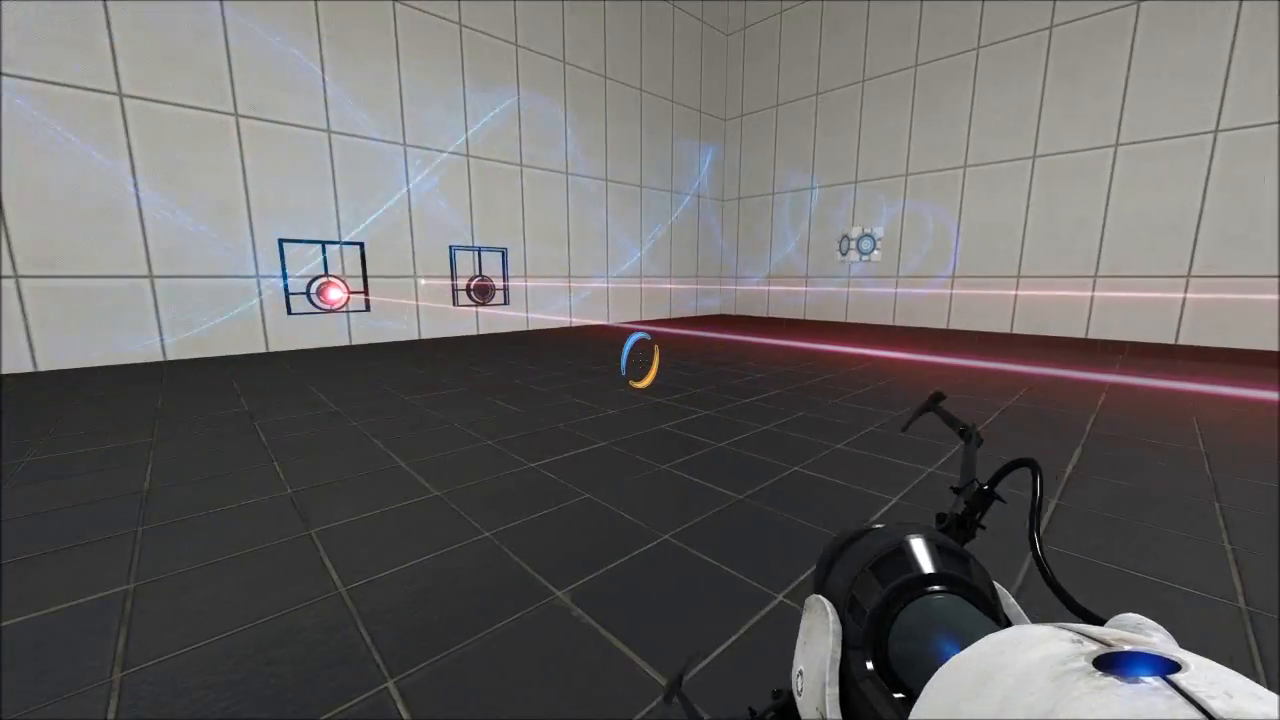
mouse_move(640, 360)
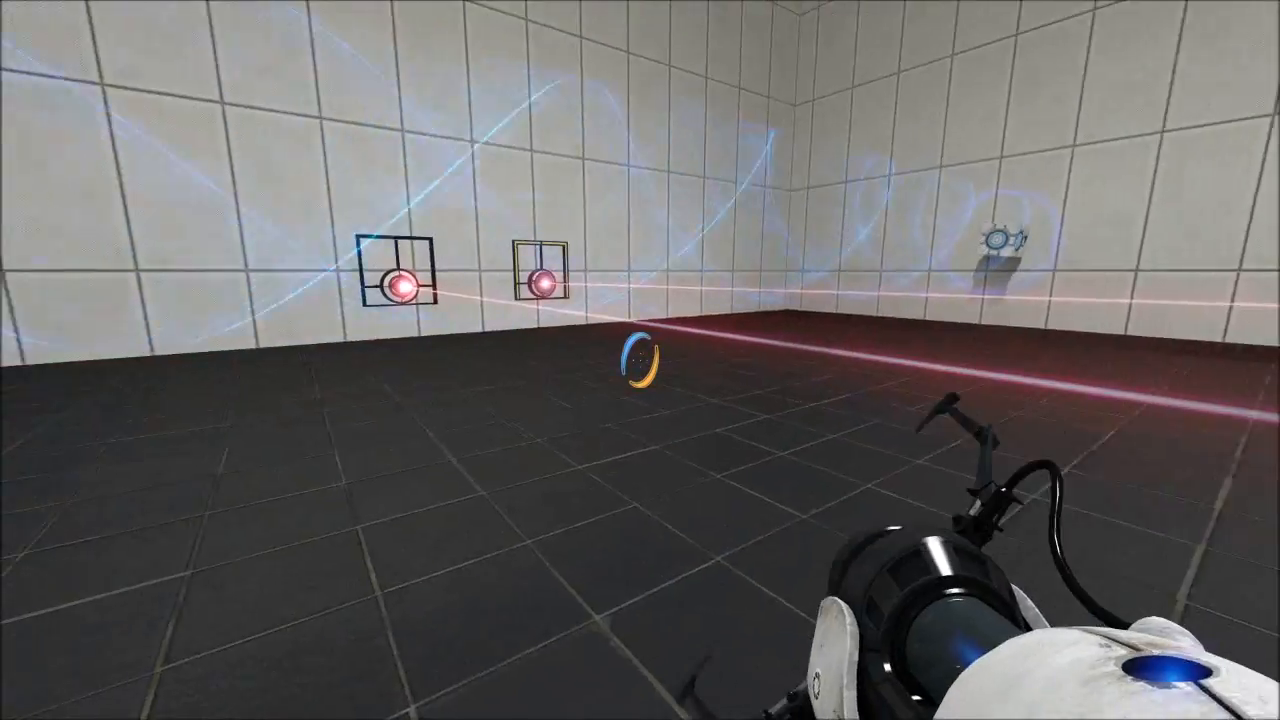